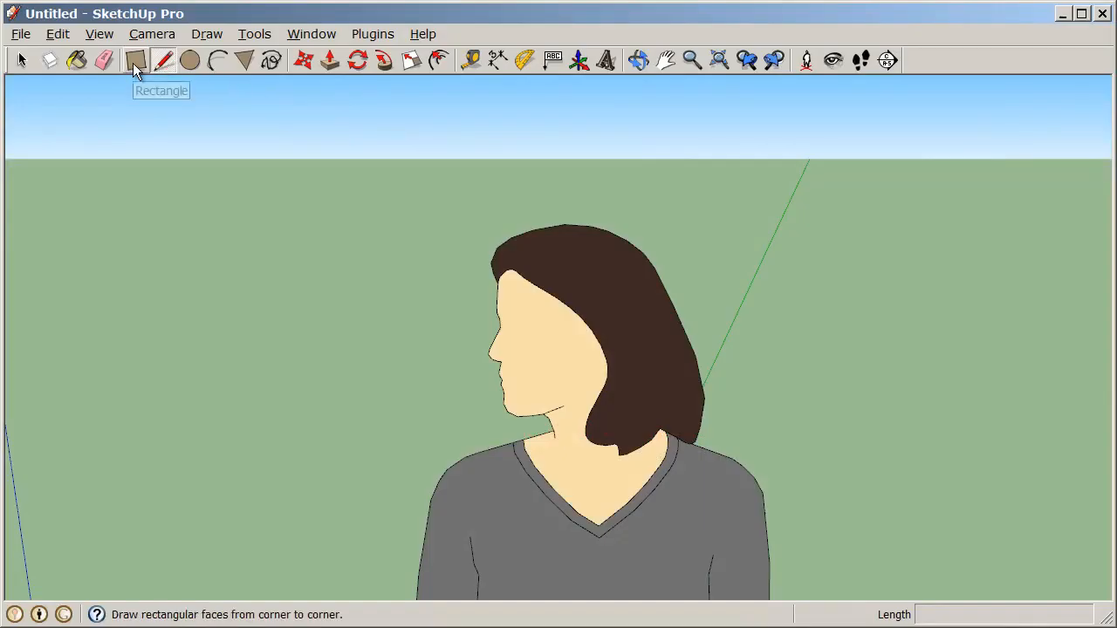
- Draw a 10',10' rectangular base face on the ground from the origin
click(135, 59)
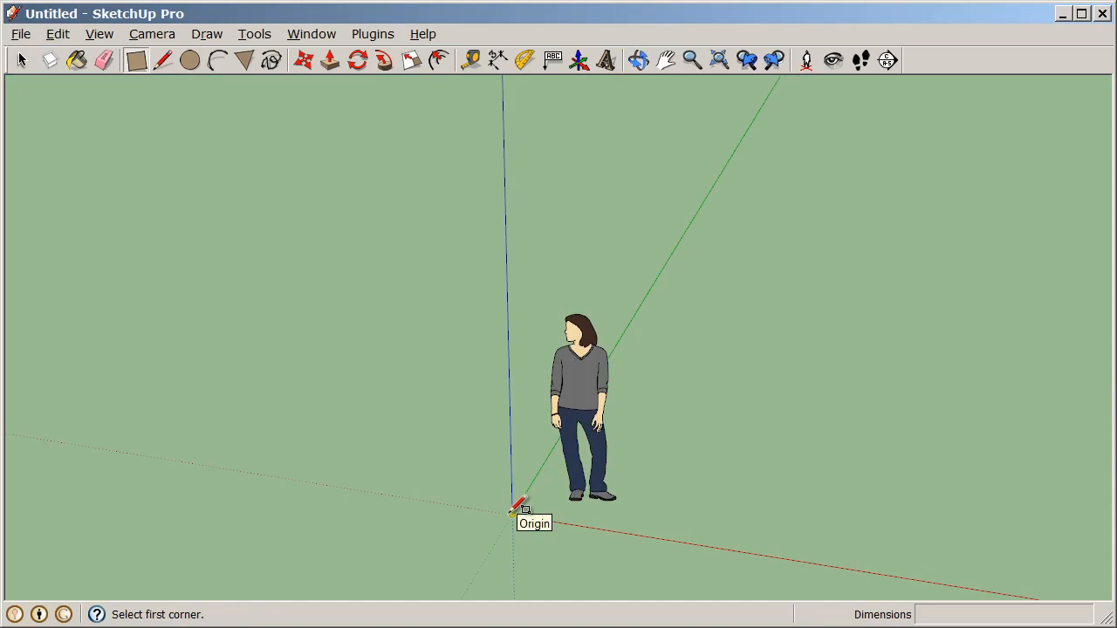
drag(510, 513, 702, 423)
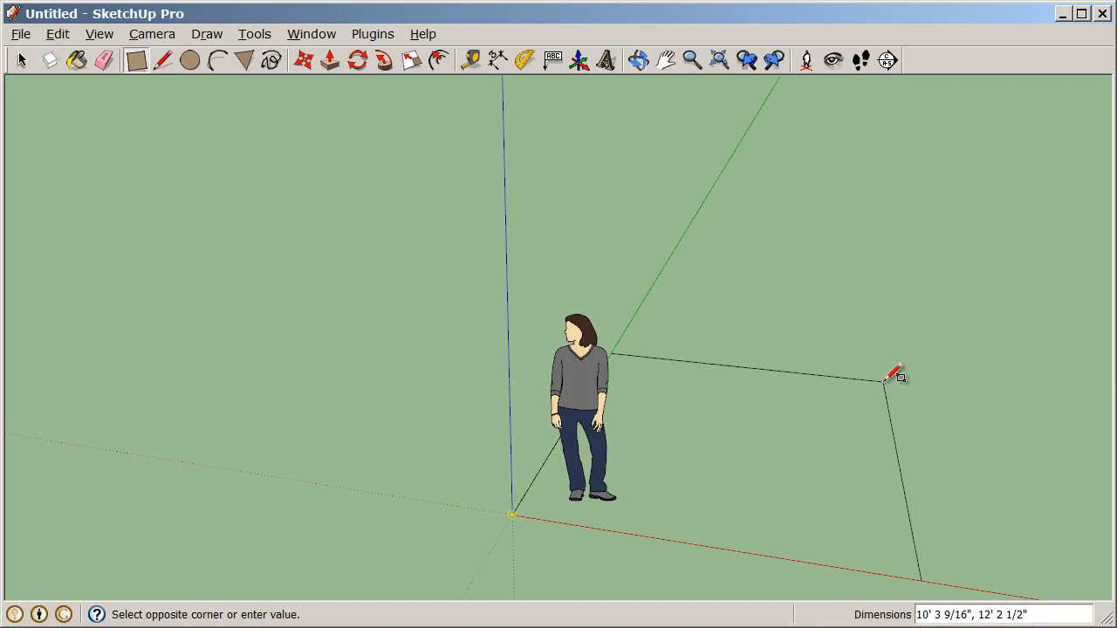
text(10)
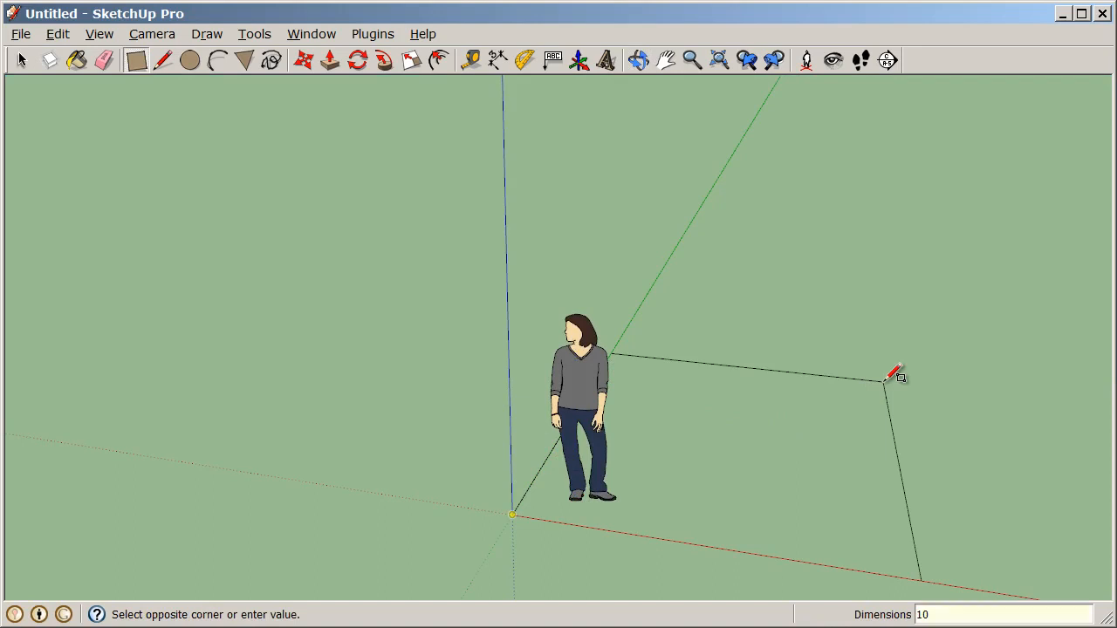
text(')
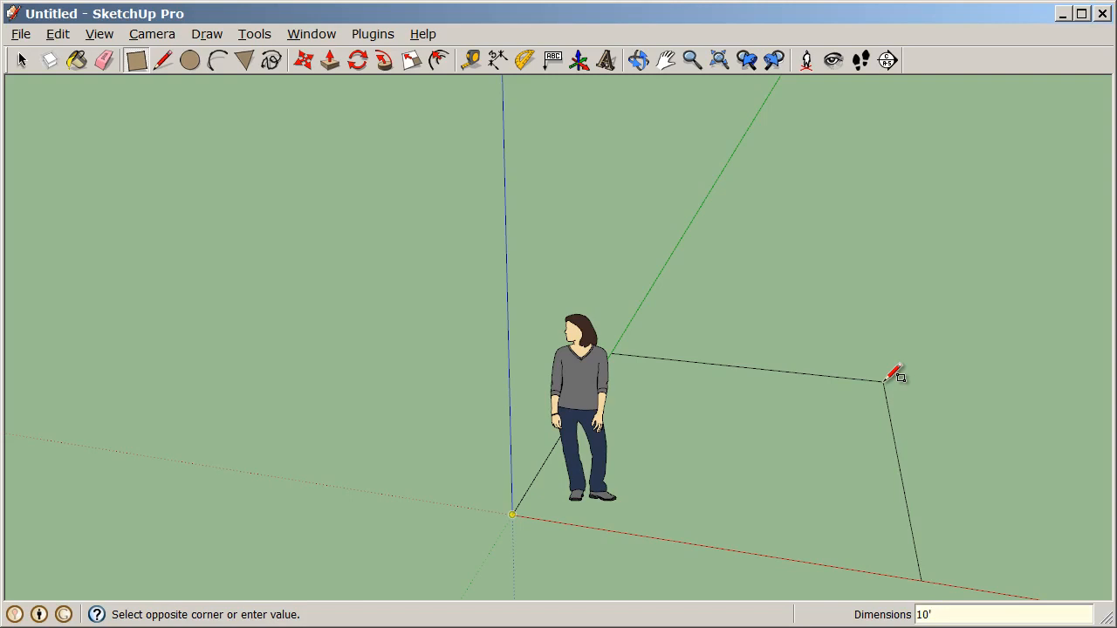
text(,10')
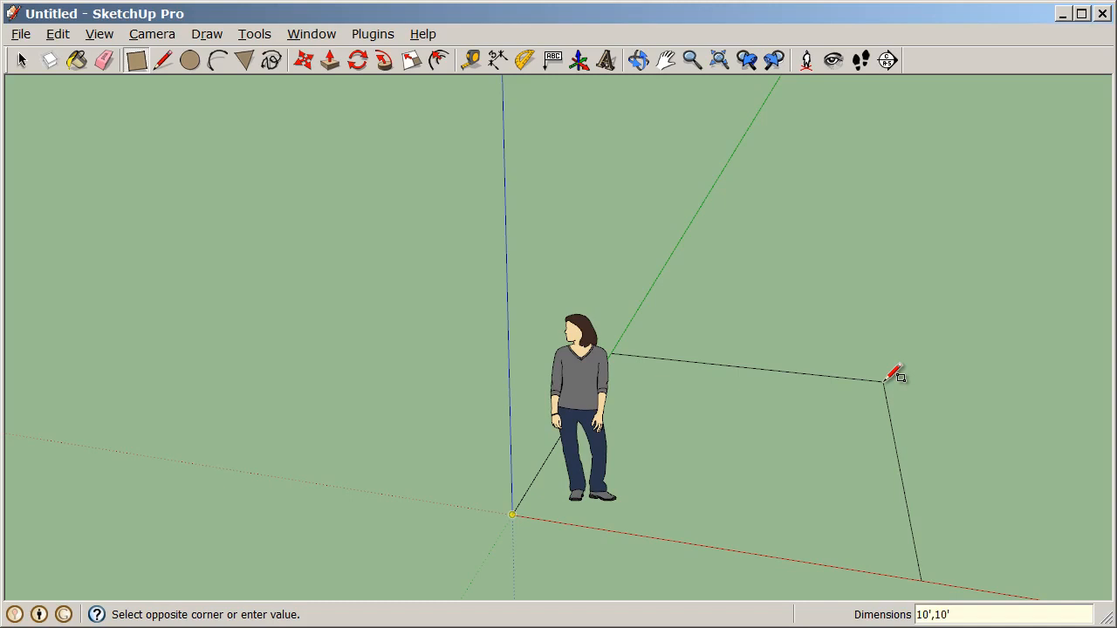
click(888, 375)
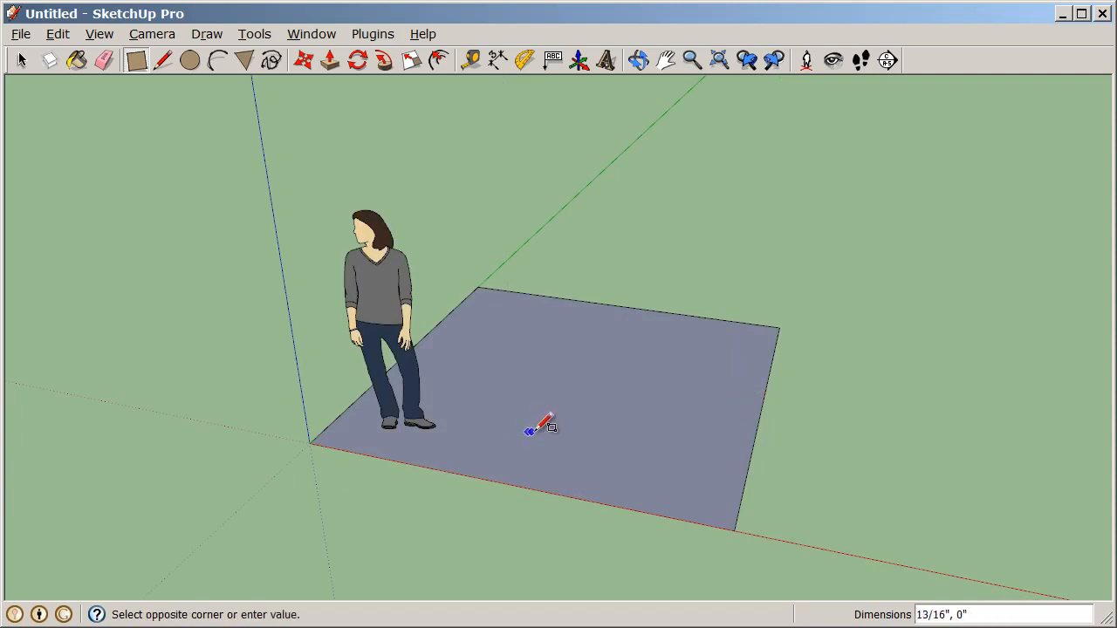
- Draw a 5',3' rectangle on top of the square base face
drag(526, 431, 715, 365)
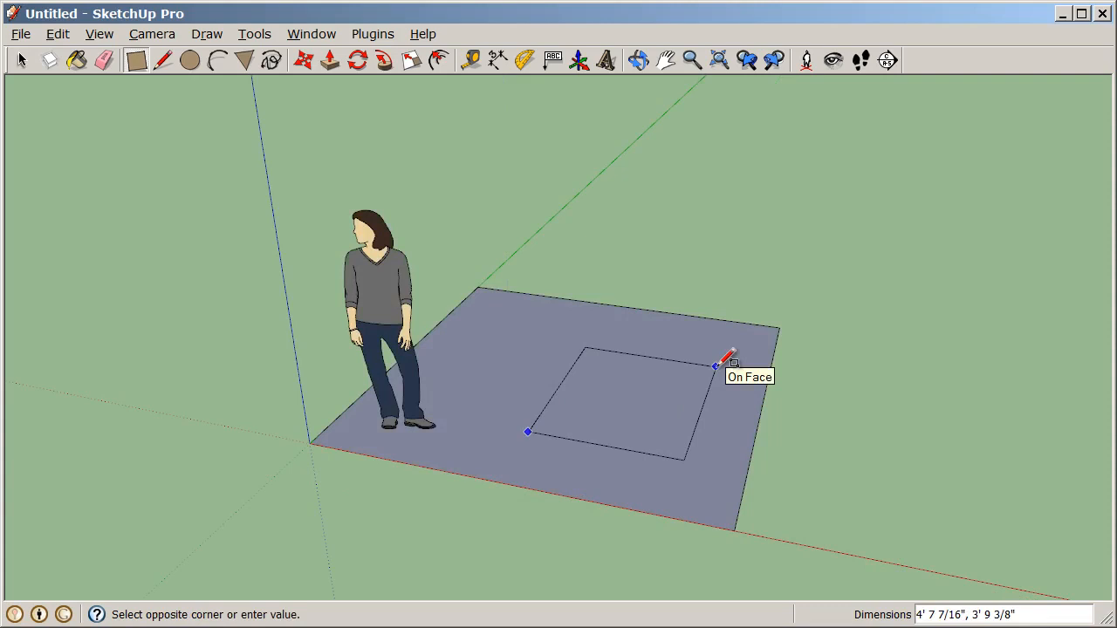
text(5',3)
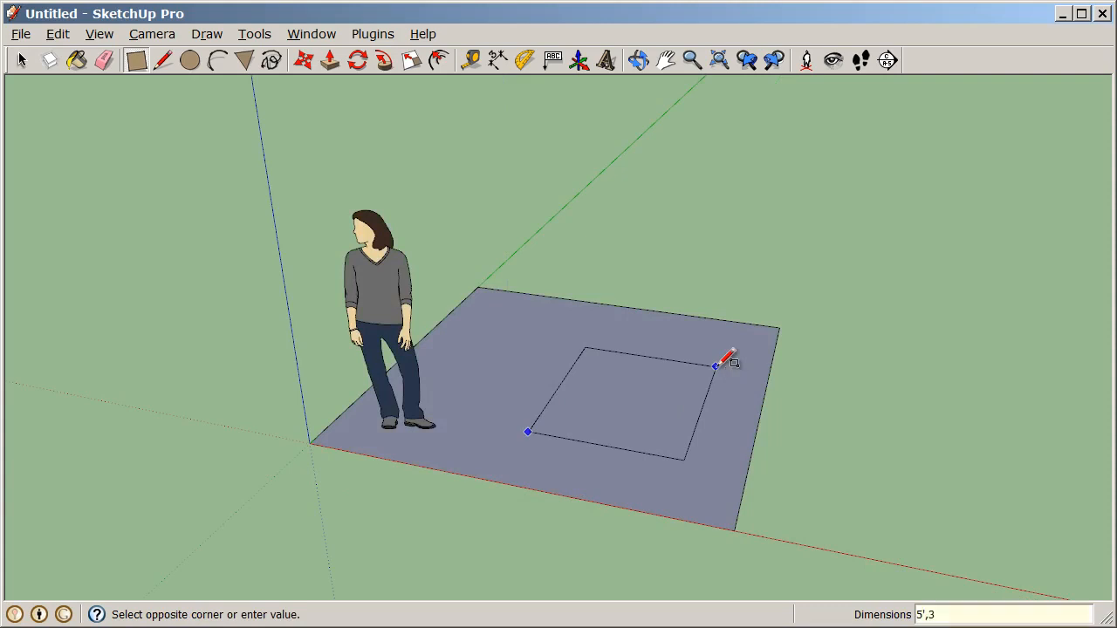
text(')
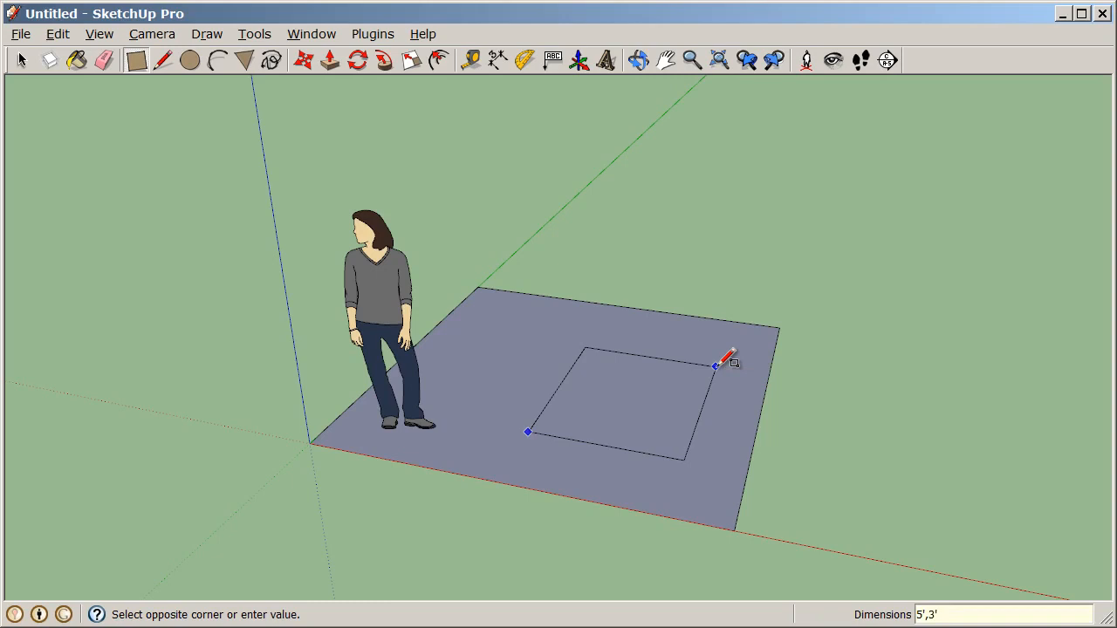
click(716, 365)
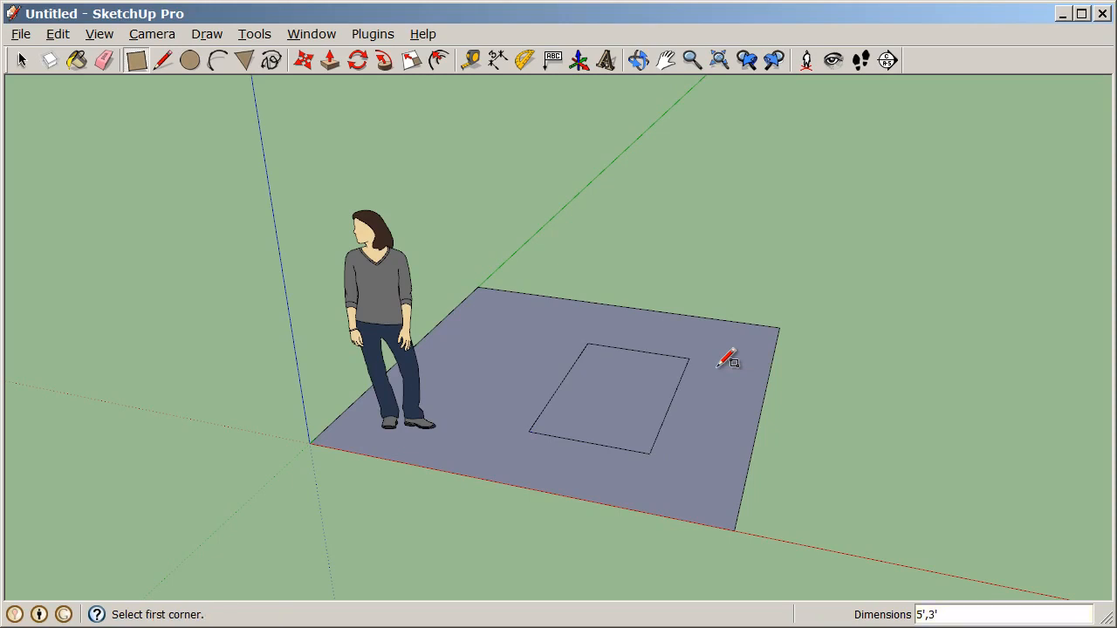
mouse_move(742, 365)
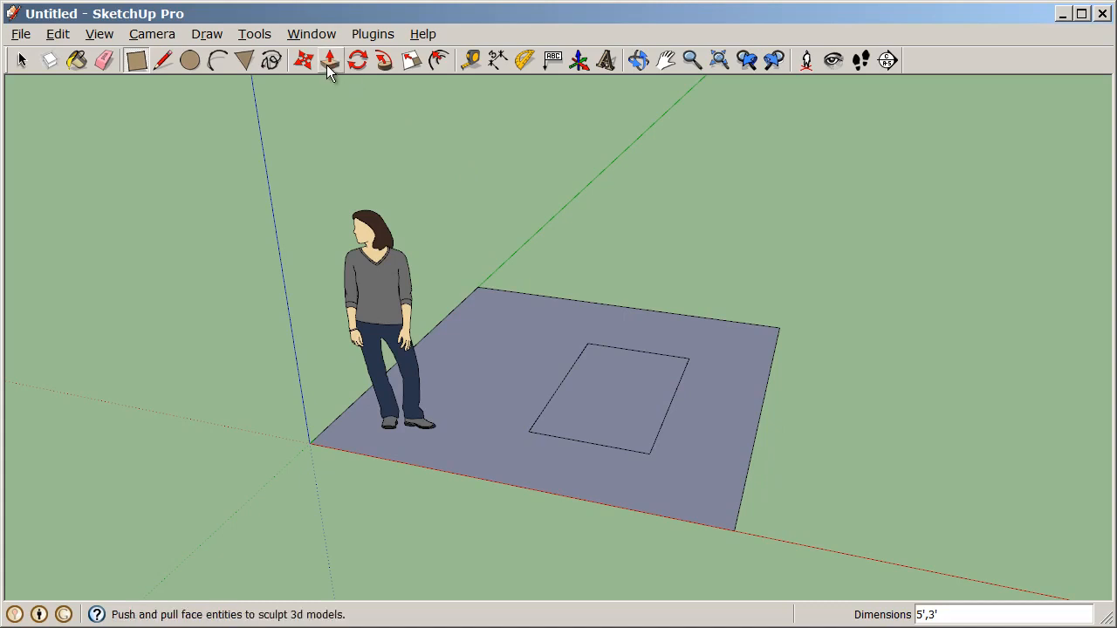
- Push/Pull the 5 by 3 rectangle up into a 3' tall block
click(330, 60)
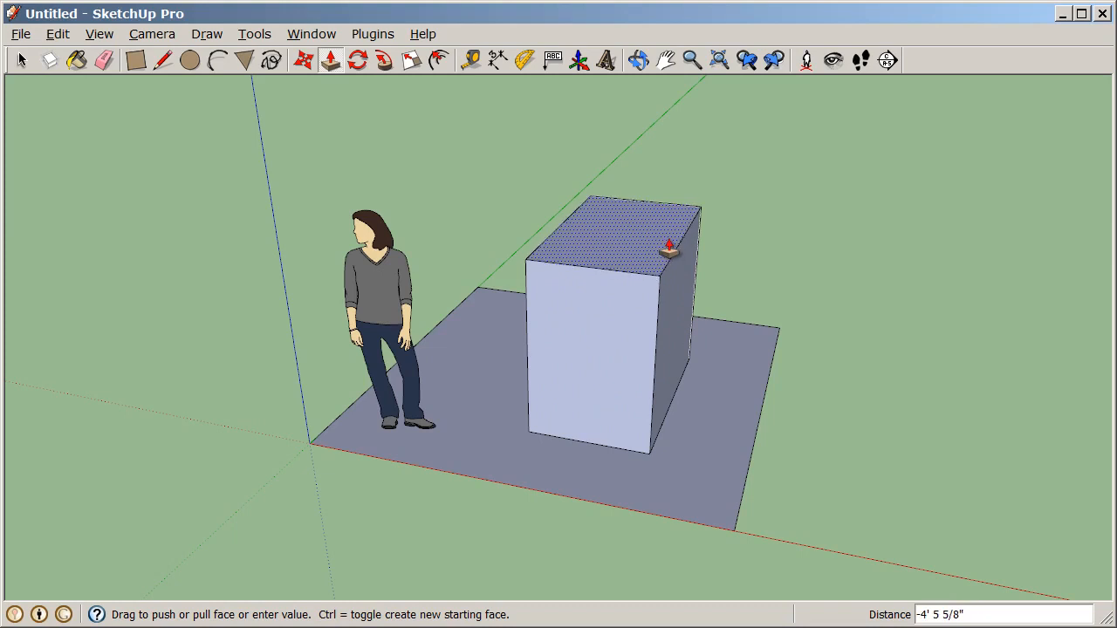
text(3')
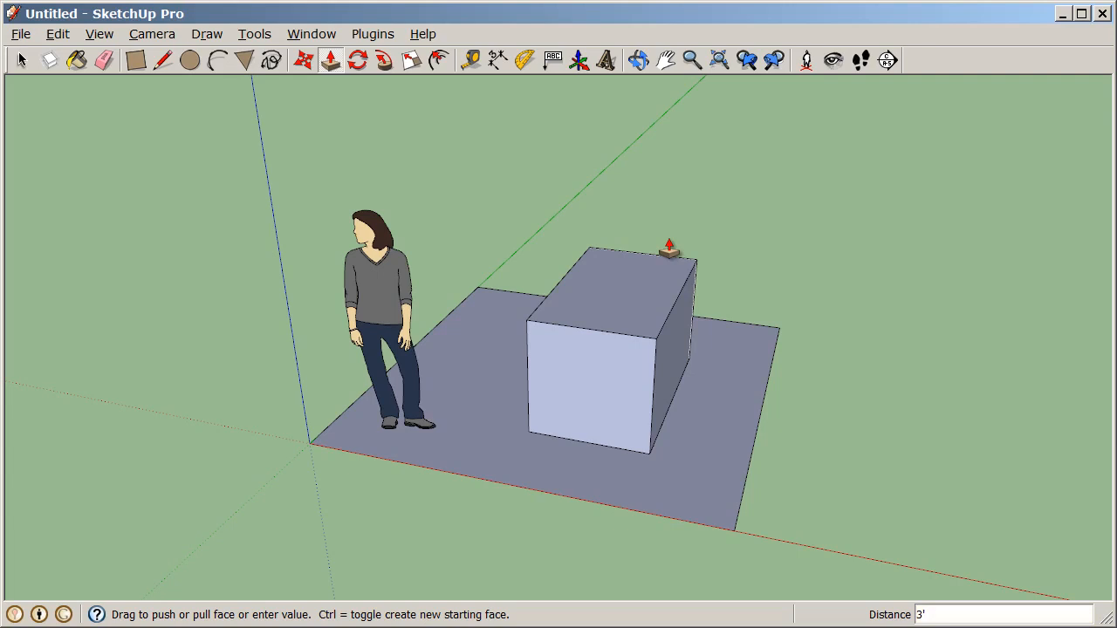
mouse_move(456, 175)
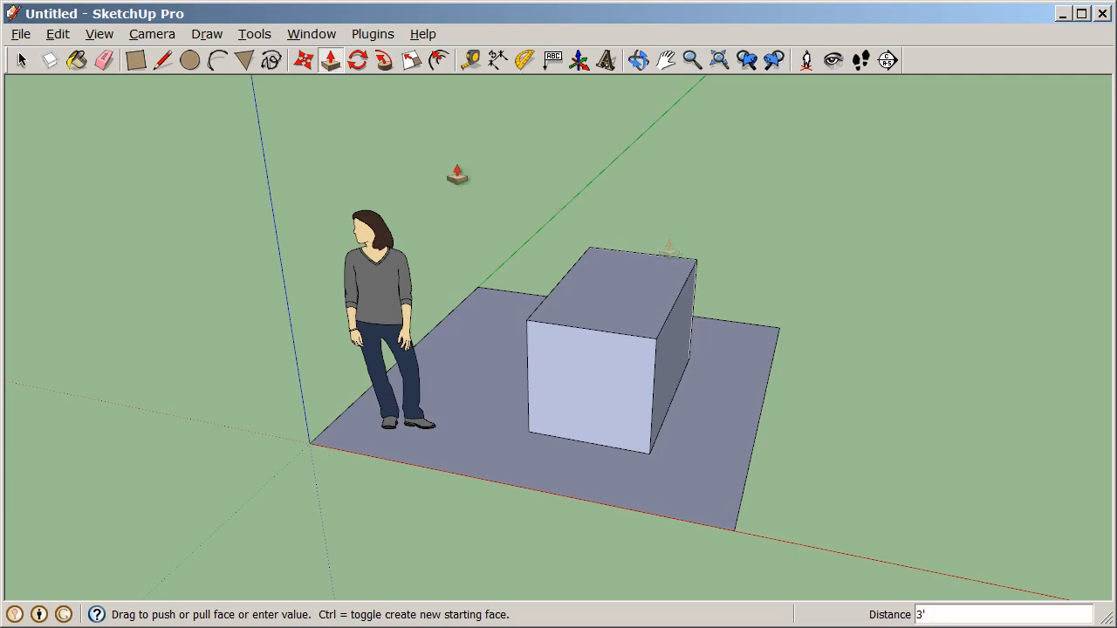
mouse_move(163, 59)
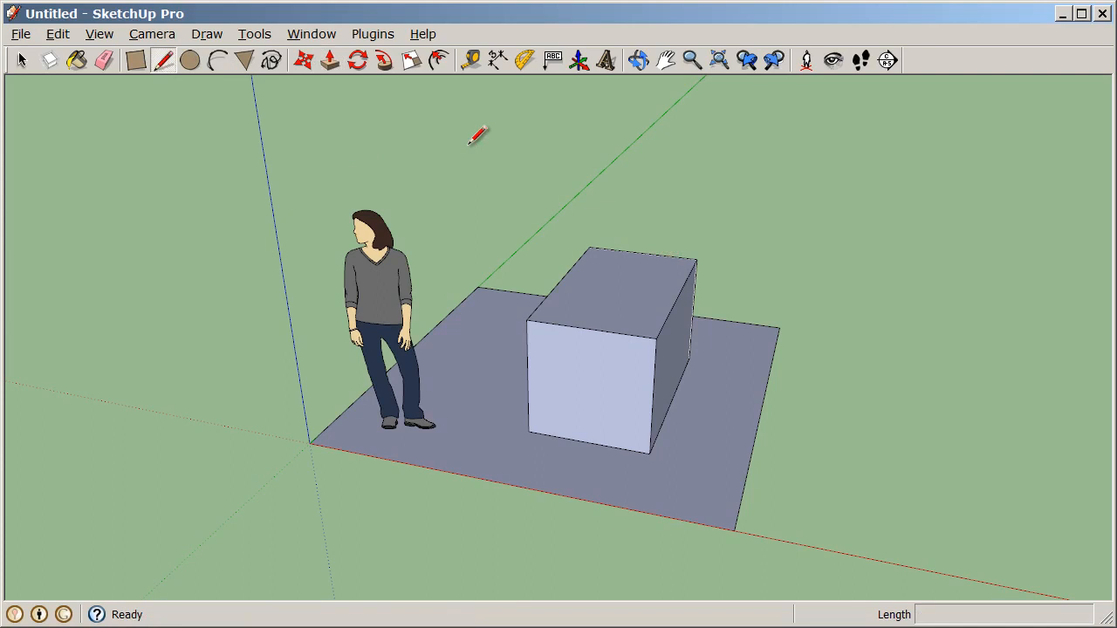
mouse_move(627, 216)
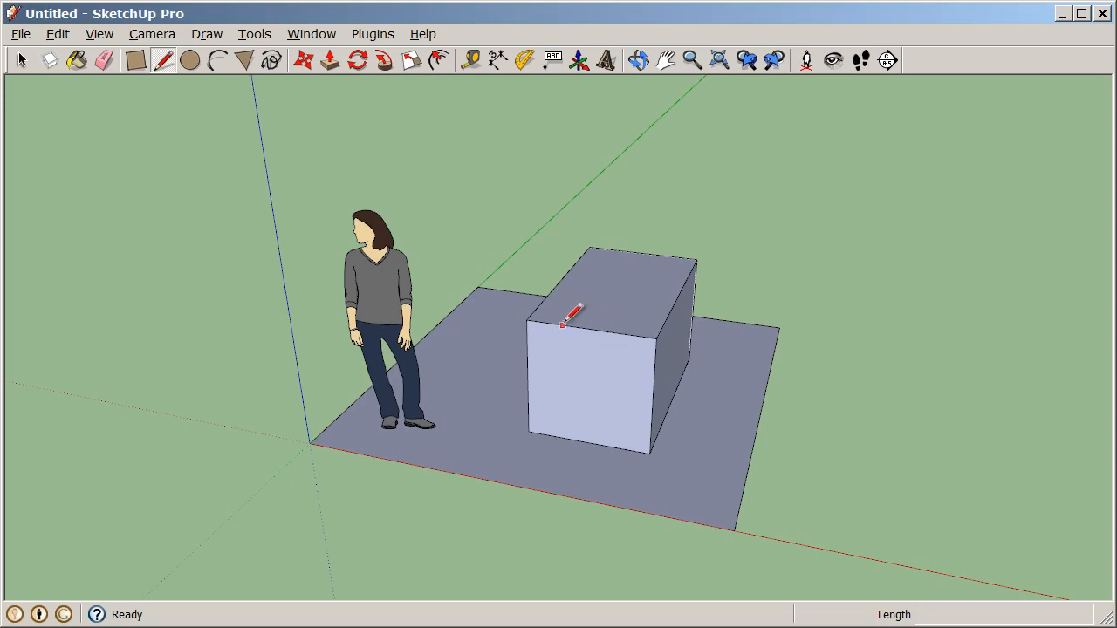
mouse_move(598, 325)
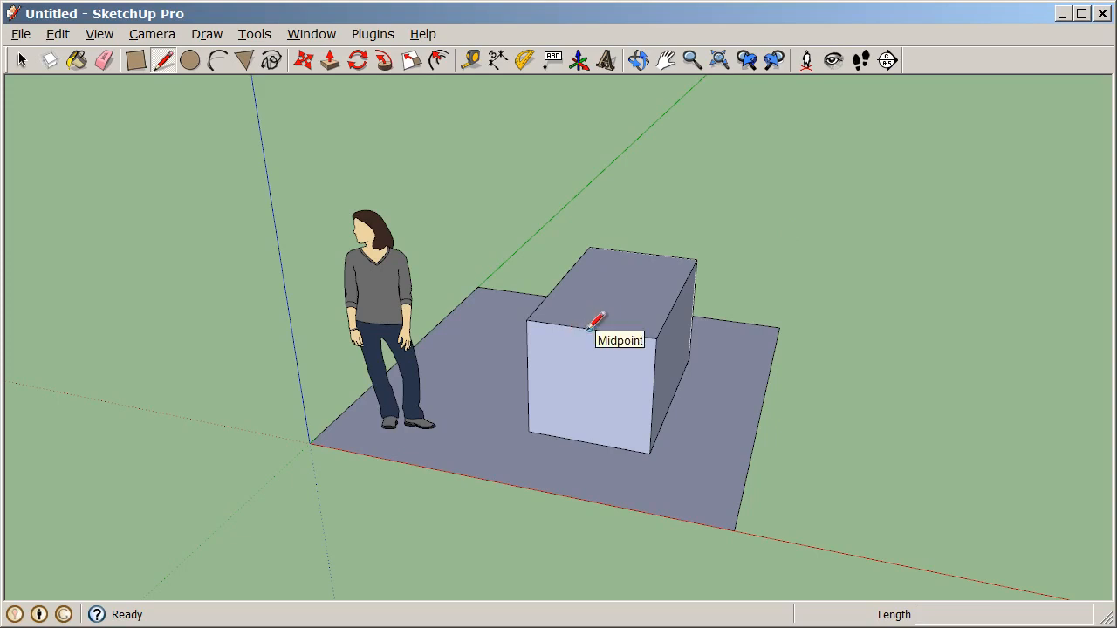
- Draw a ridge line across the block's top between front and back edge midpoints
click(593, 327)
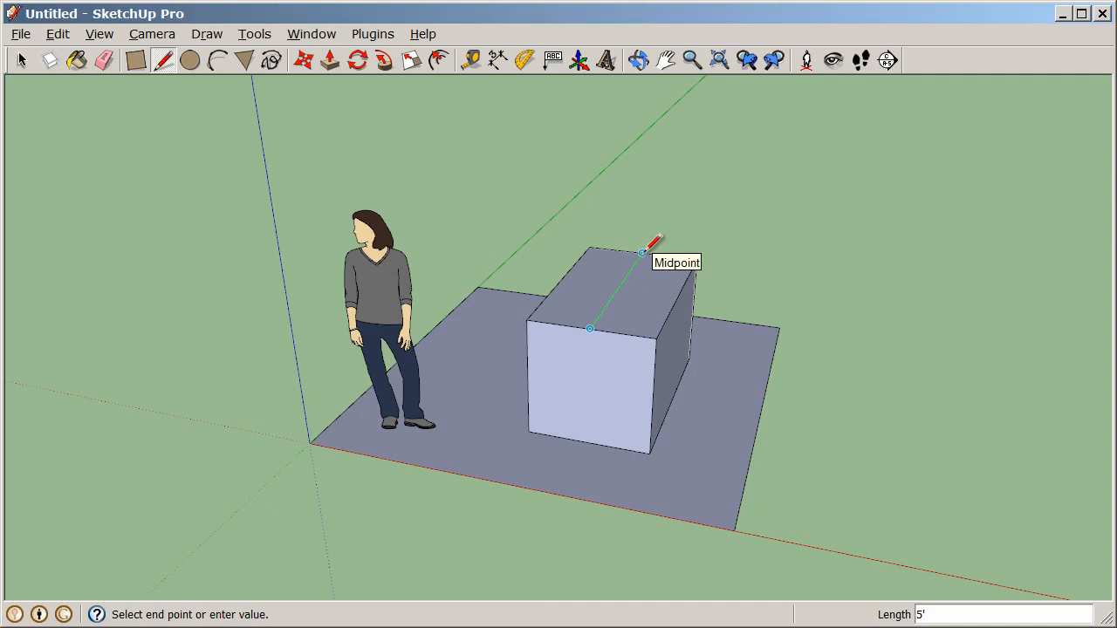
click(642, 251)
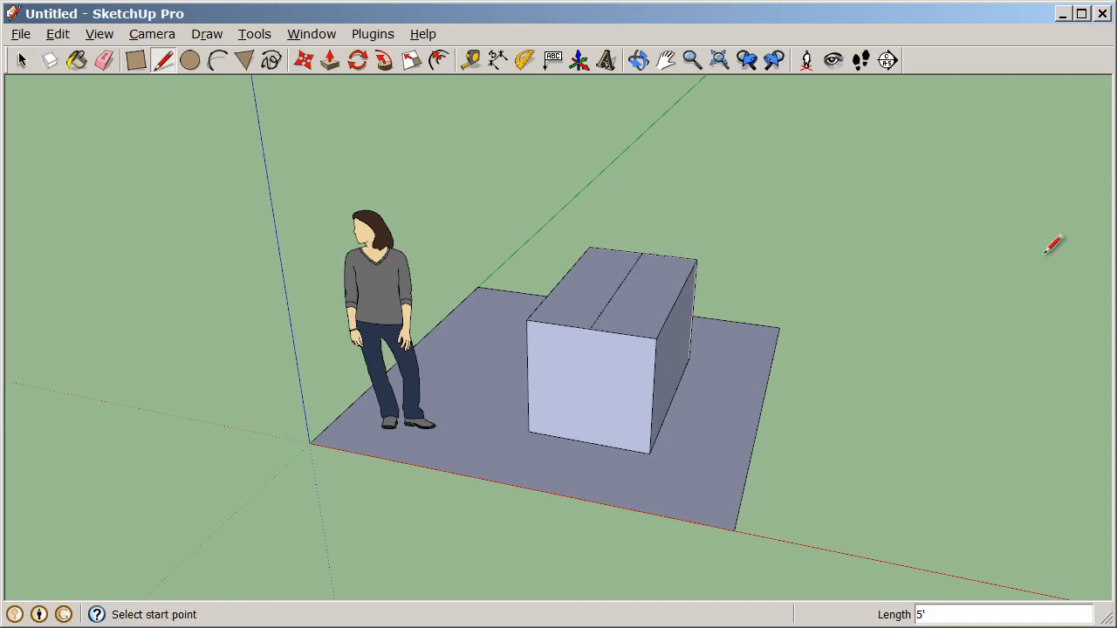
mouse_move(567, 131)
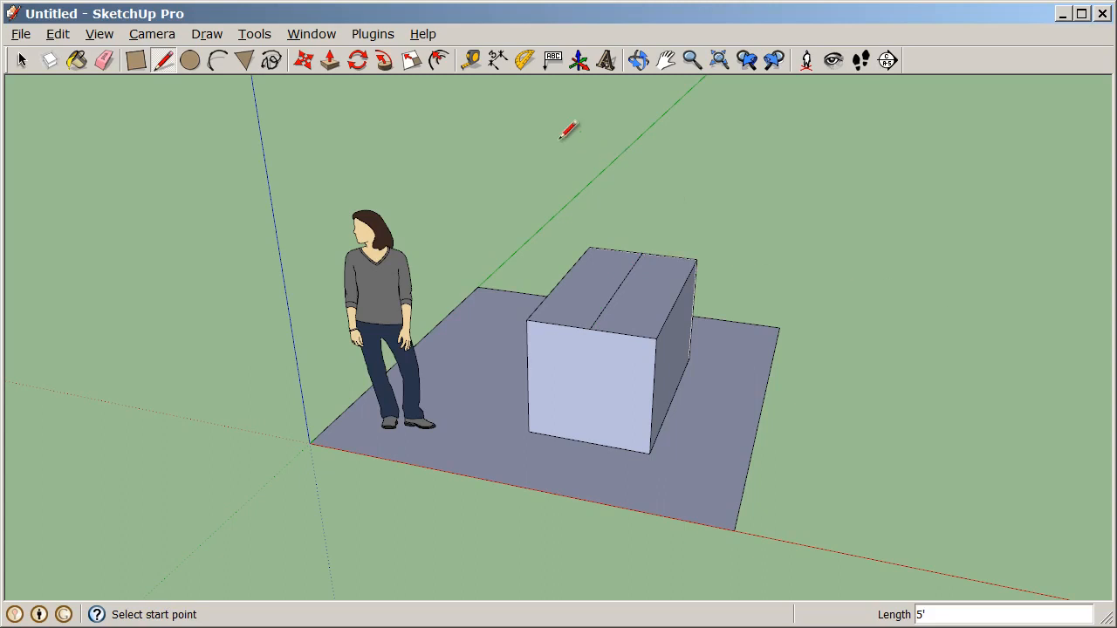
click(303, 59)
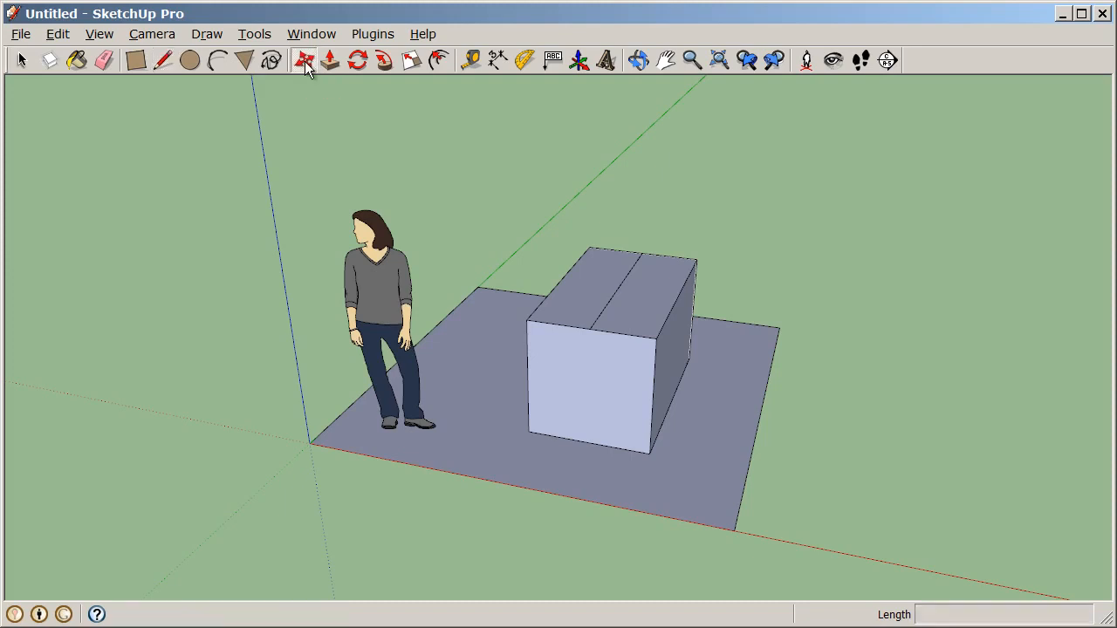
- Move the ridge line up 18 inches along the blue axis to form a gable roof
click(303, 60)
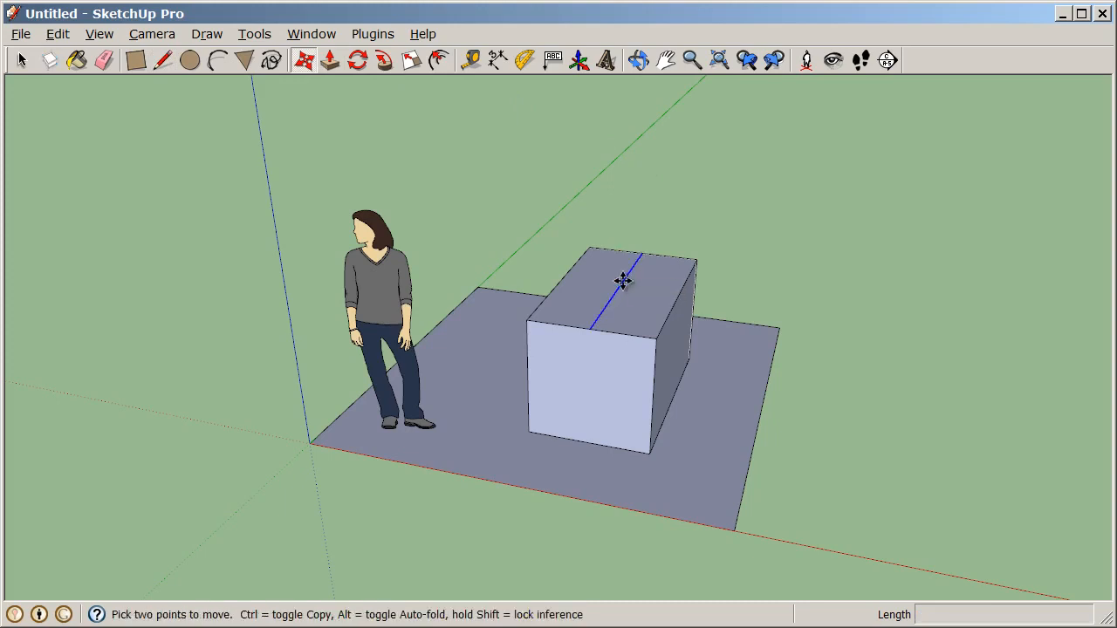
drag(622, 279, 626, 222)
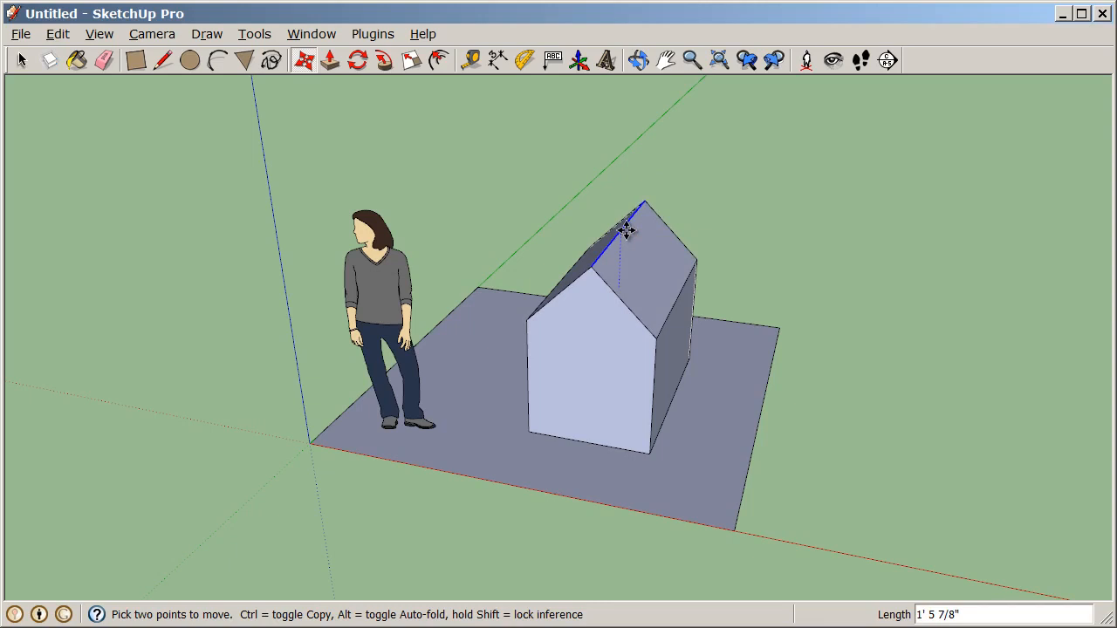
text(18)
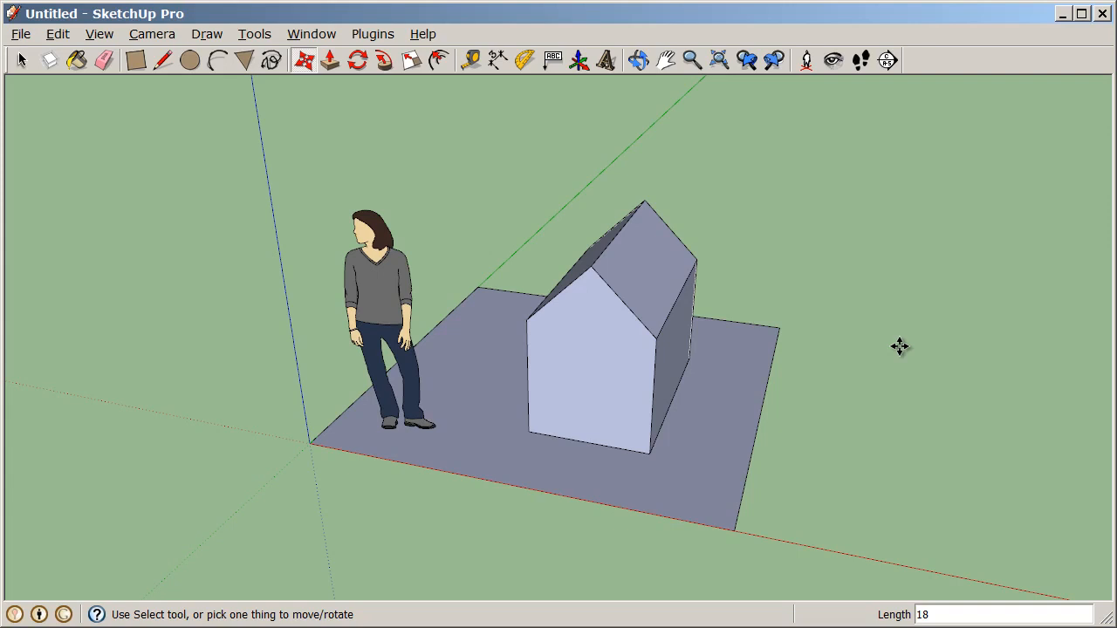
mouse_move(879, 208)
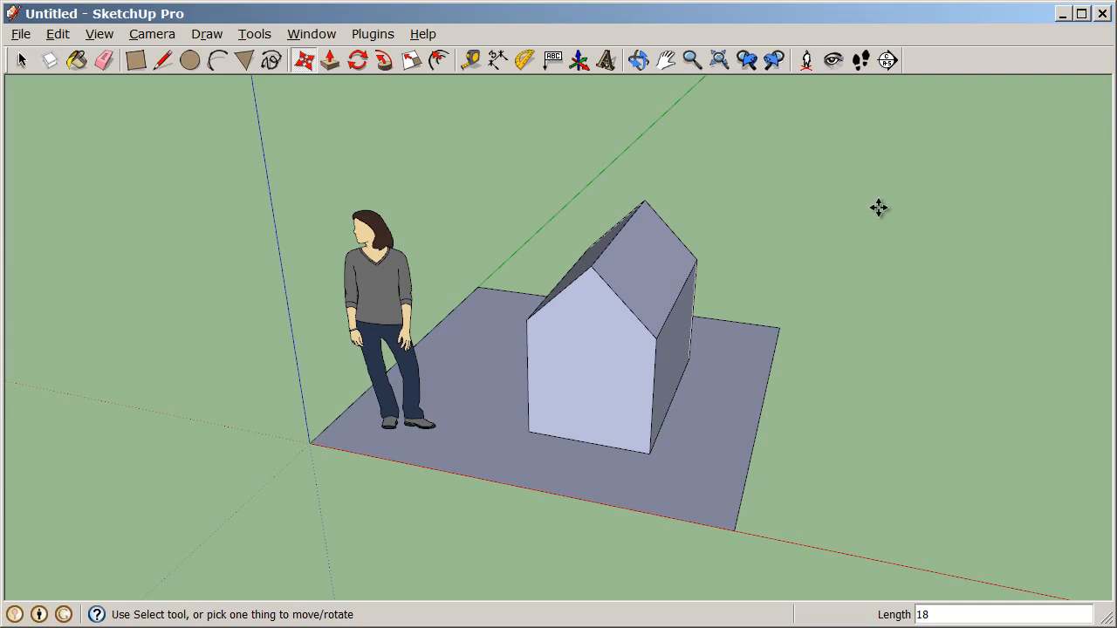
mouse_move(511, 141)
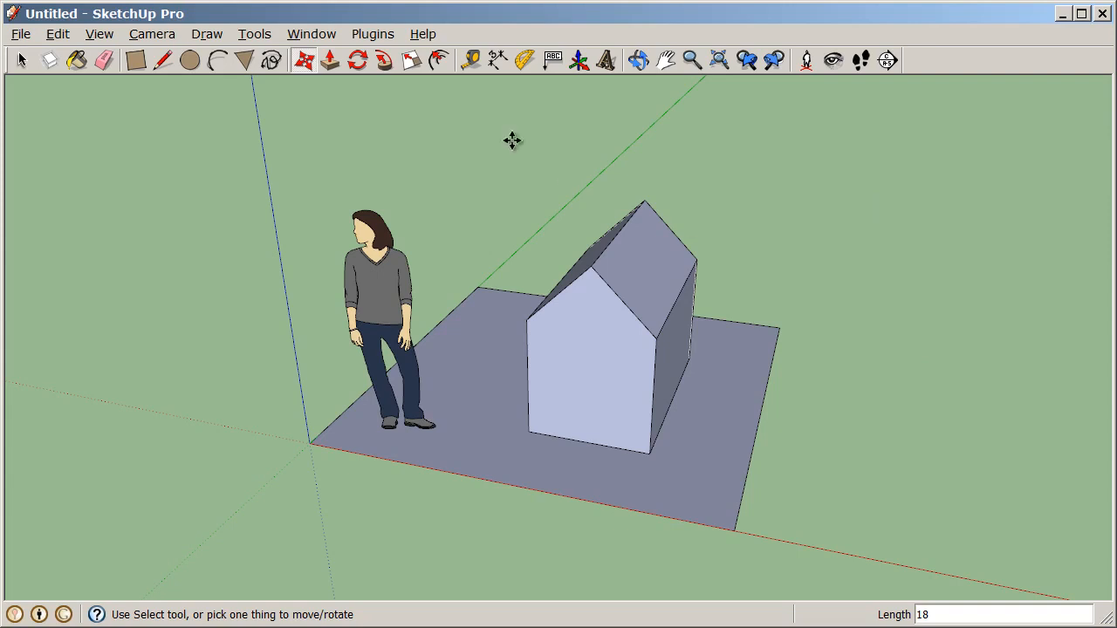
mouse_move(329, 60)
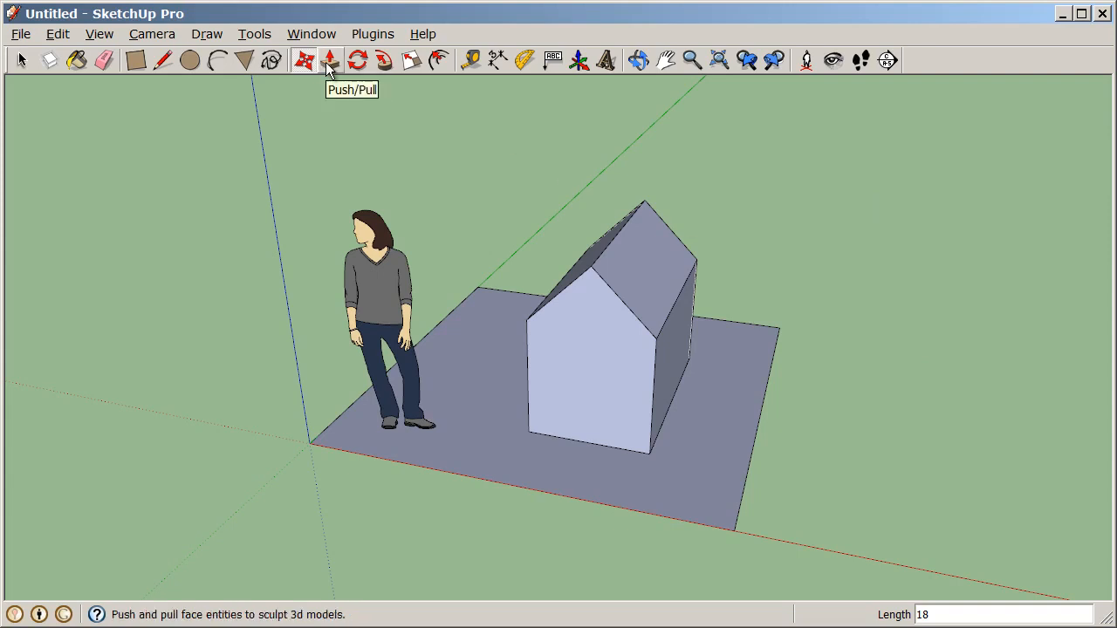
- Push/Pull a roof slope out into a slab, then thin it to a few inches
click(330, 60)
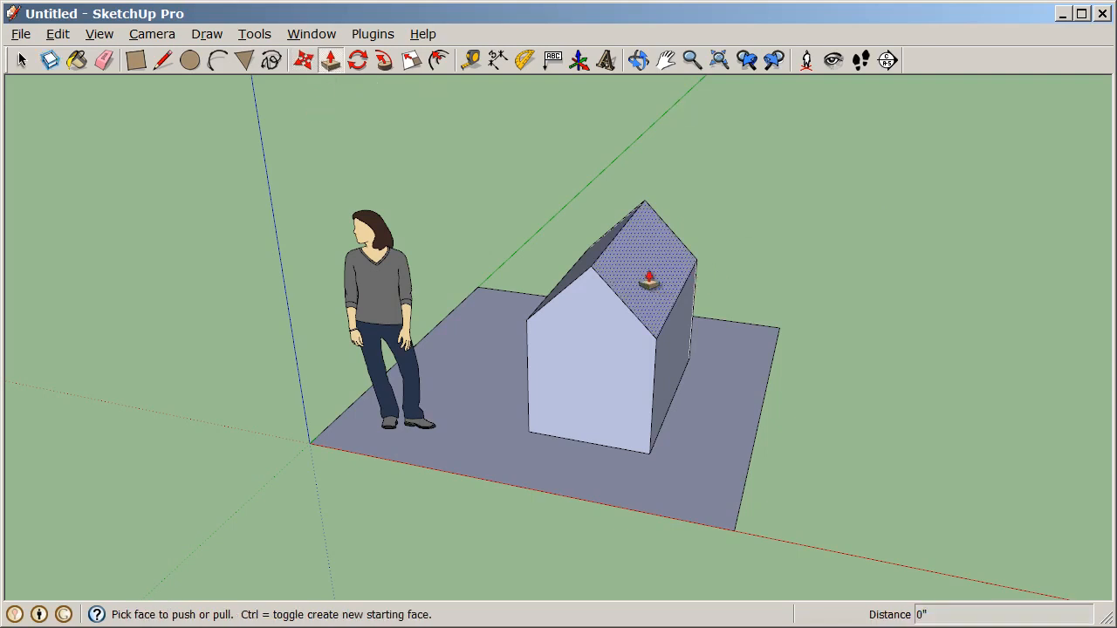
drag(650, 277, 707, 249)
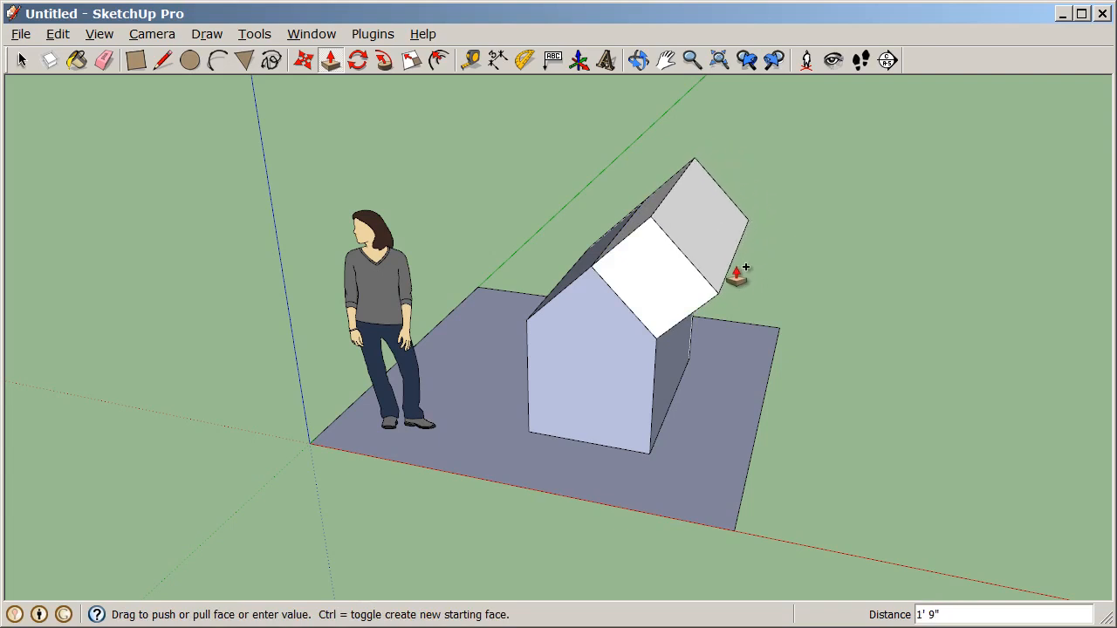
drag(737, 275, 745, 235)
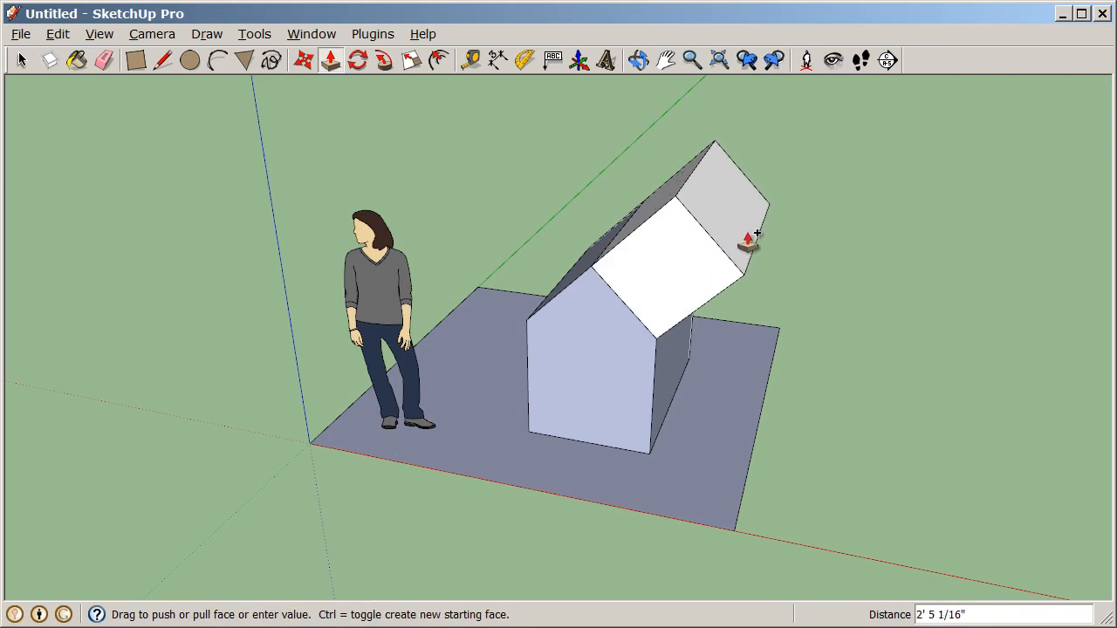
drag(746, 244, 767, 218)
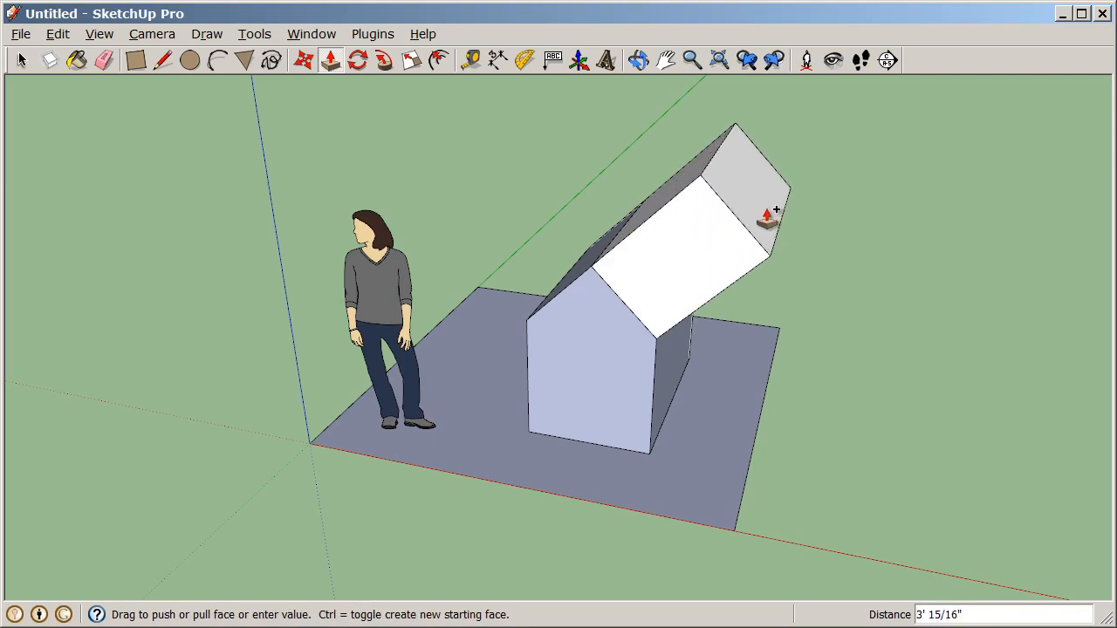
drag(768, 213, 685, 253)
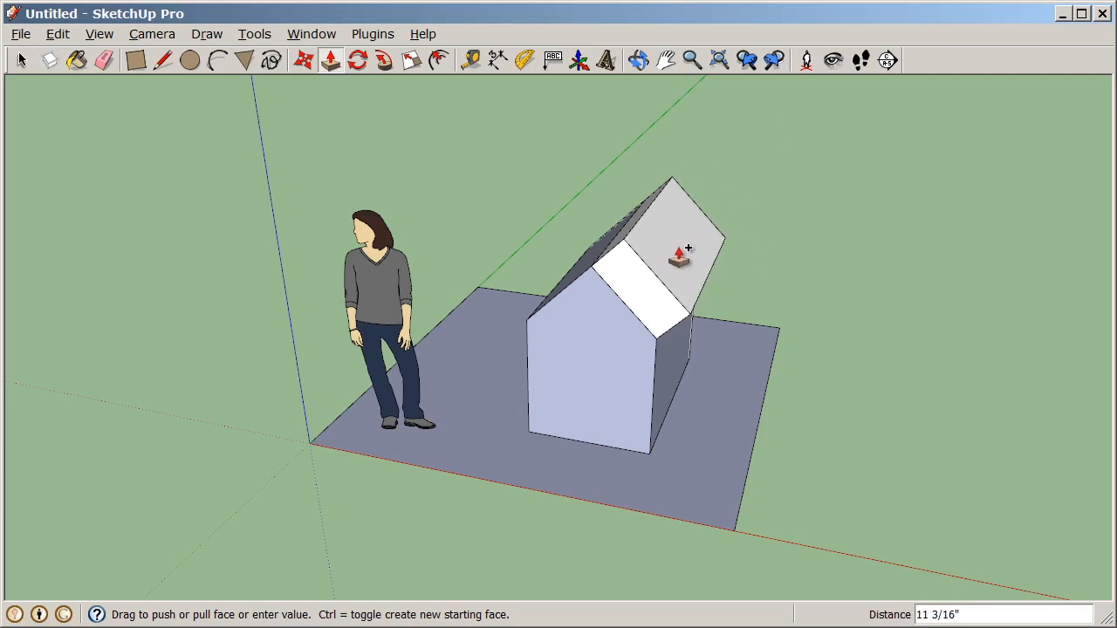
drag(680, 253, 663, 266)
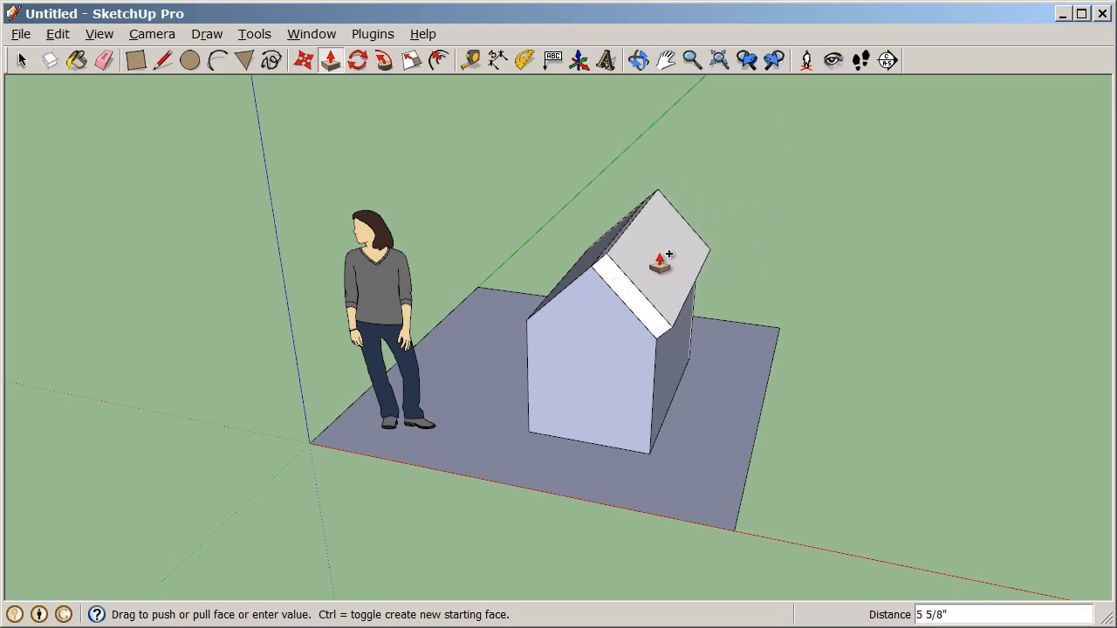
drag(661, 262, 930, 131)
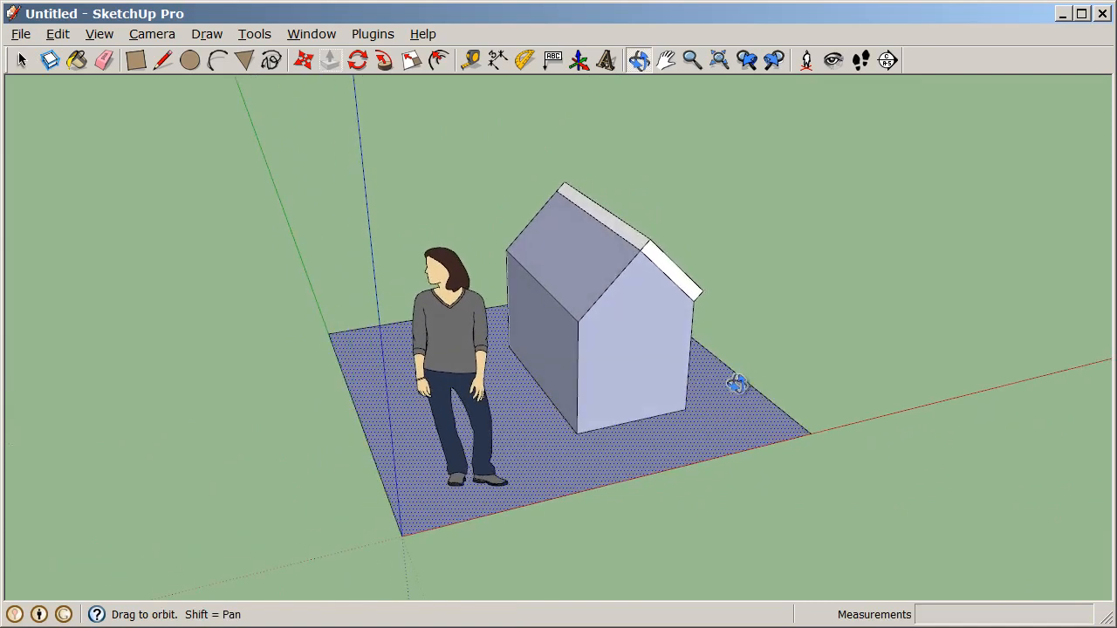
click(330, 59)
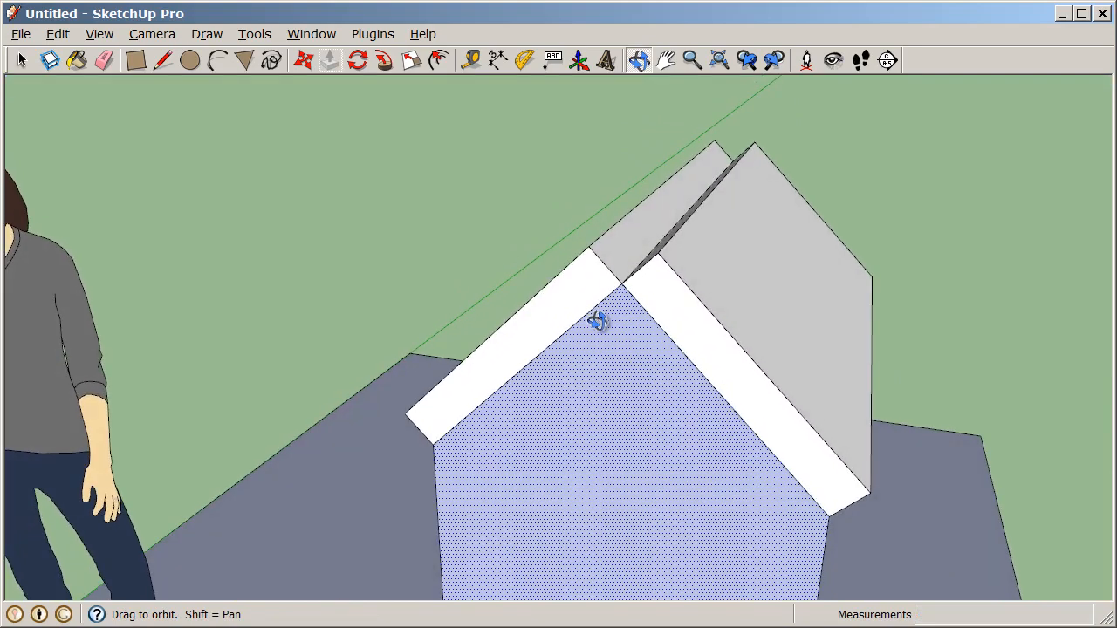
- Extend the roof slab's ridge end face outward to meet the opposite slab's top
click(329, 59)
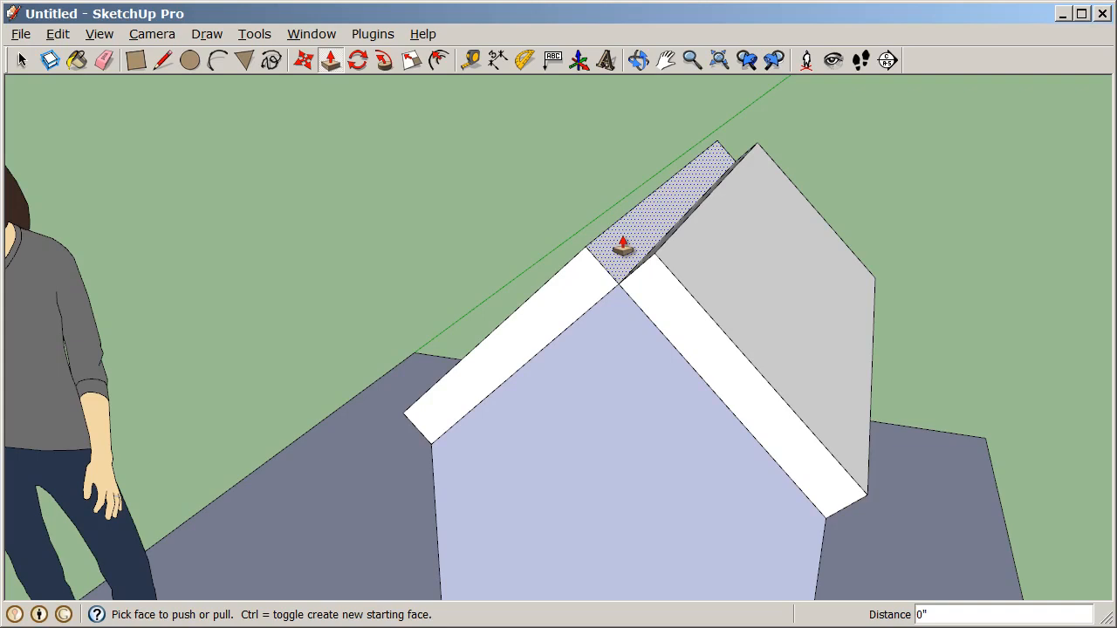
mouse_move(615, 234)
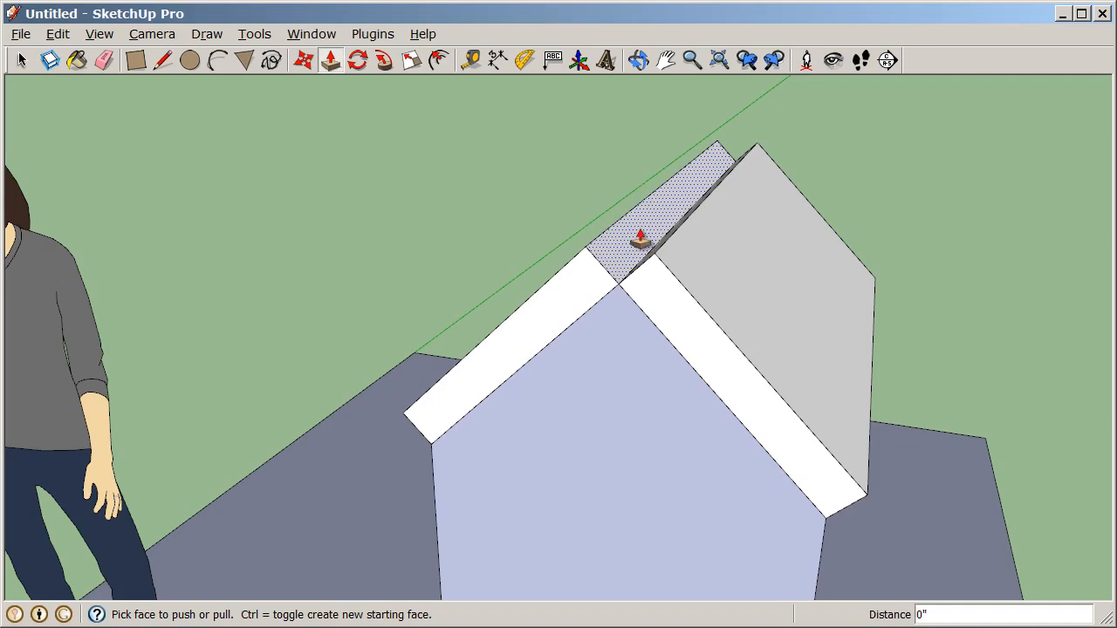
drag(637, 239, 698, 166)
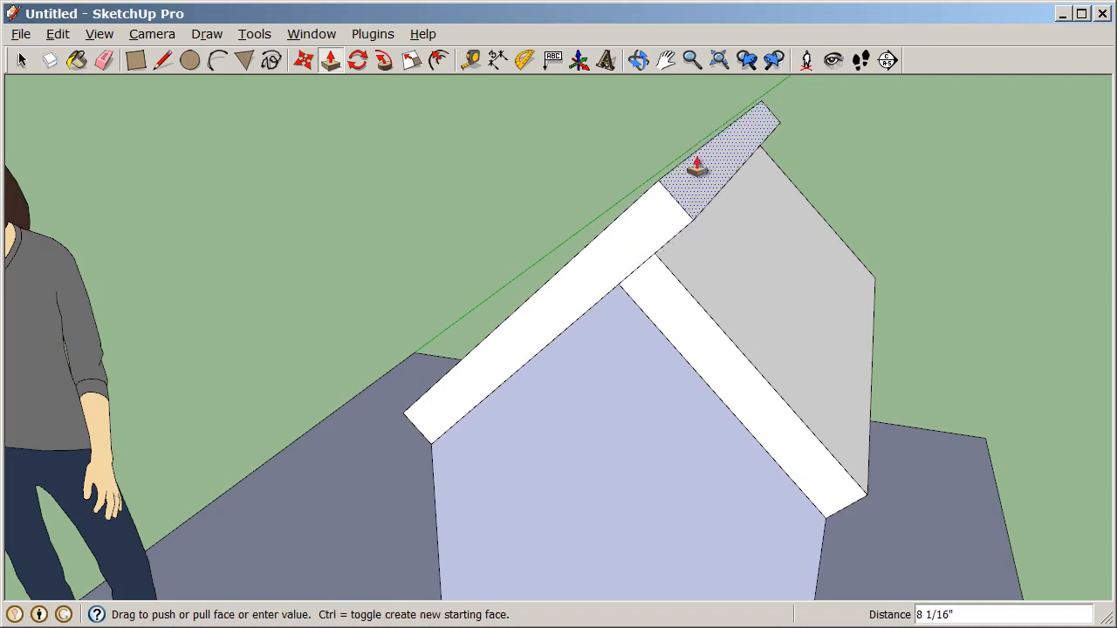
drag(698, 166, 737, 144)
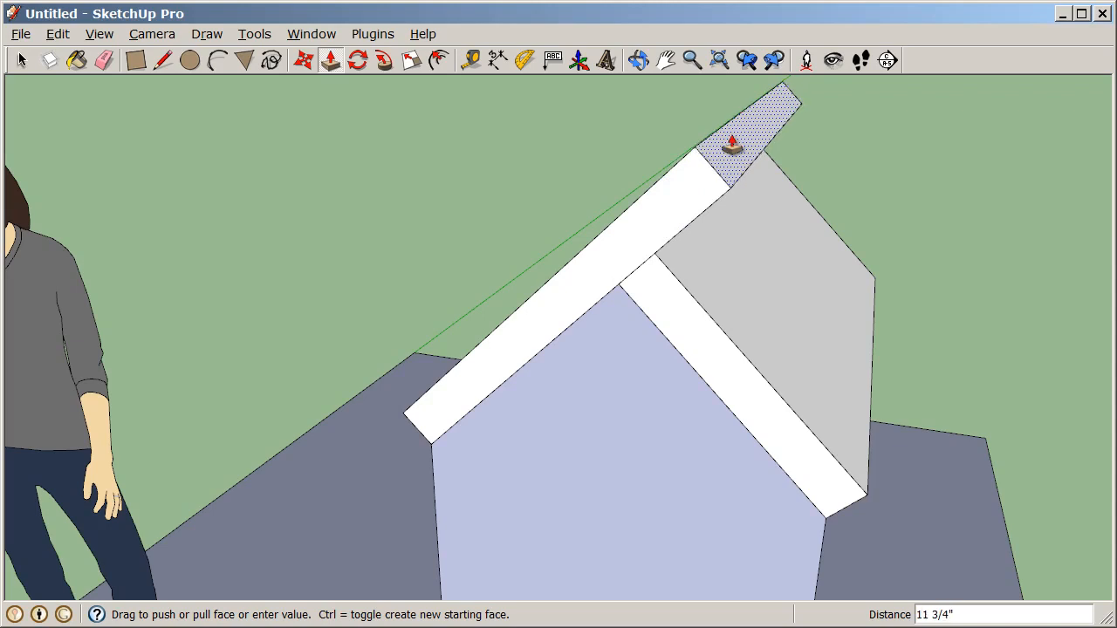
drag(733, 144, 755, 253)
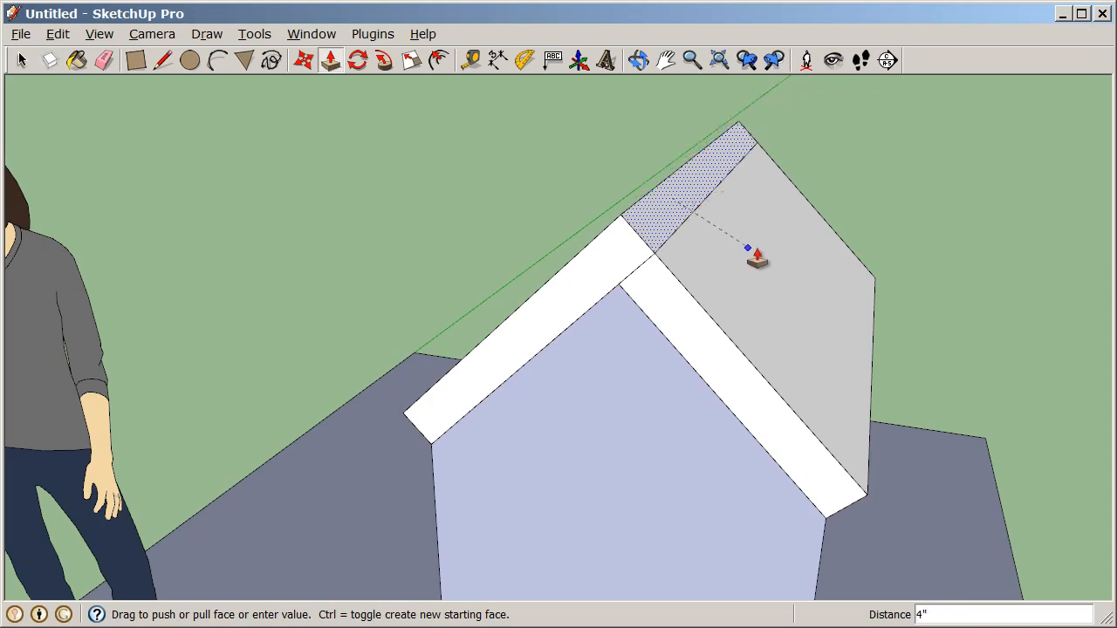
mouse_move(761, 246)
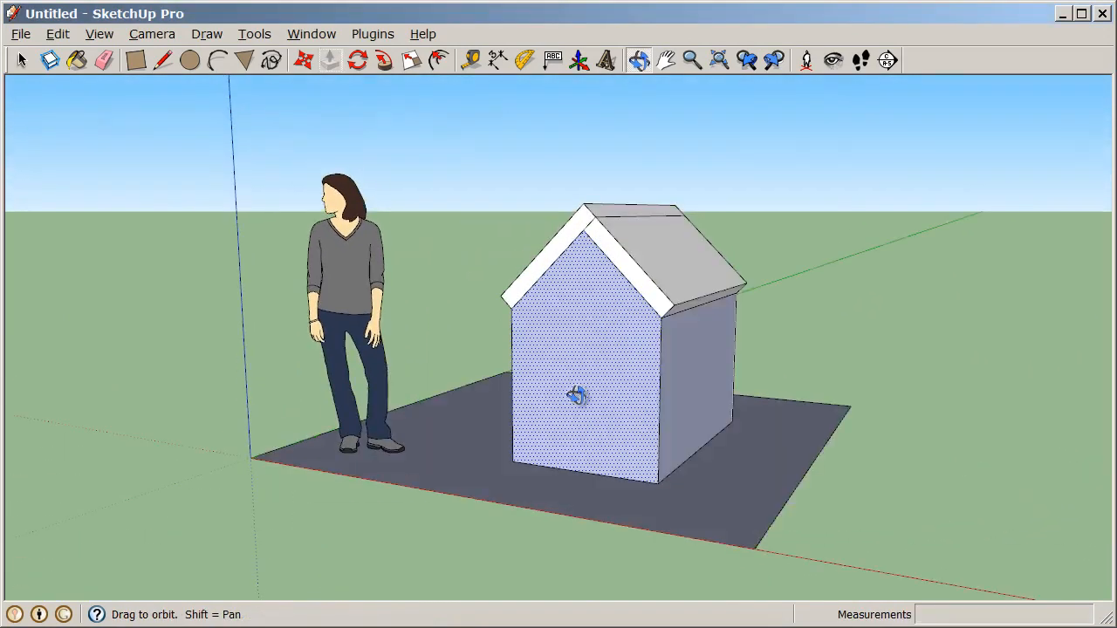
click(330, 59)
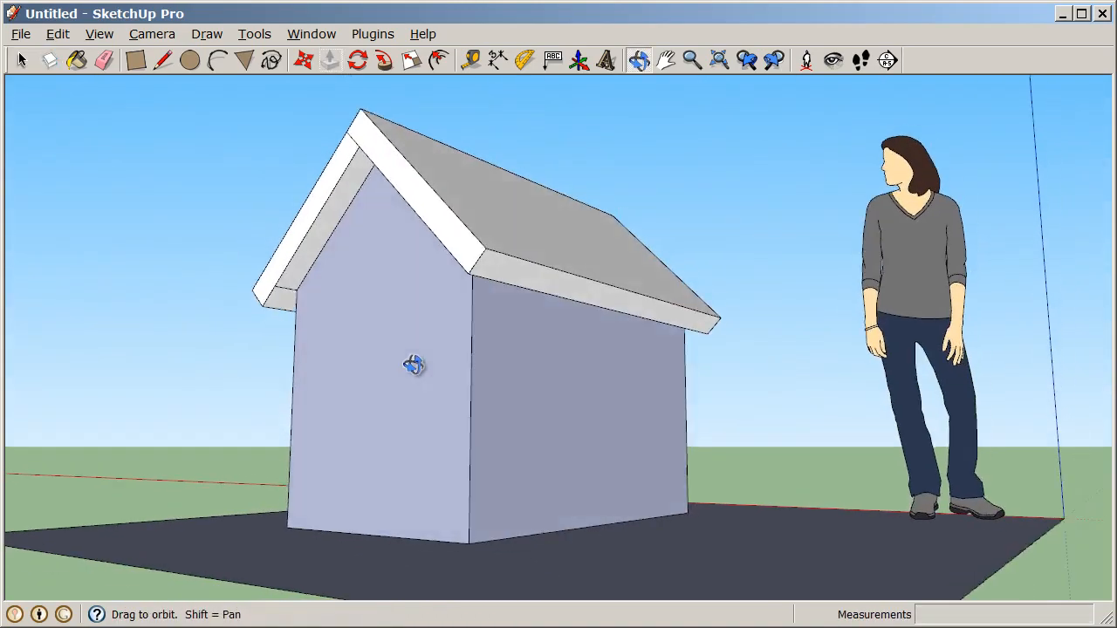
drag(414, 365, 887, 427)
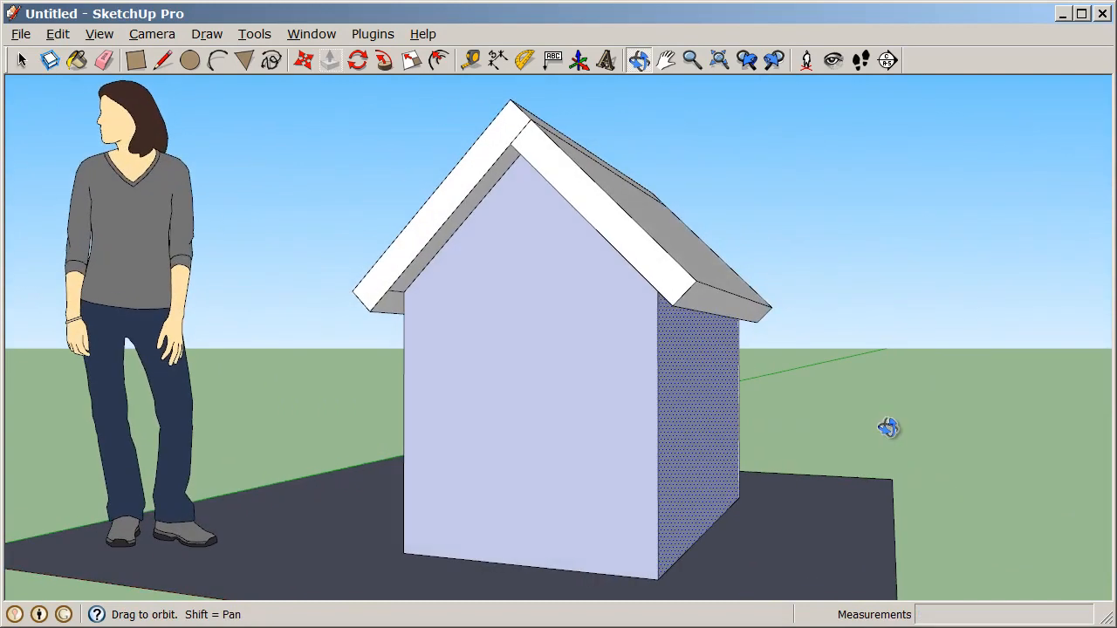
drag(887, 427, 622, 300)
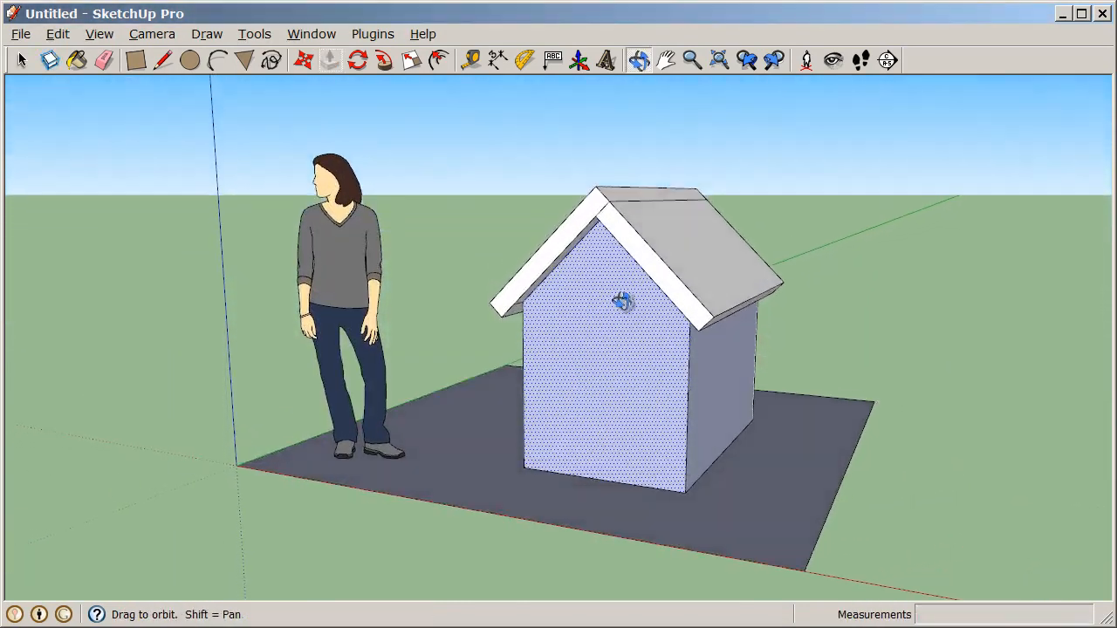
drag(621, 300, 877, 385)
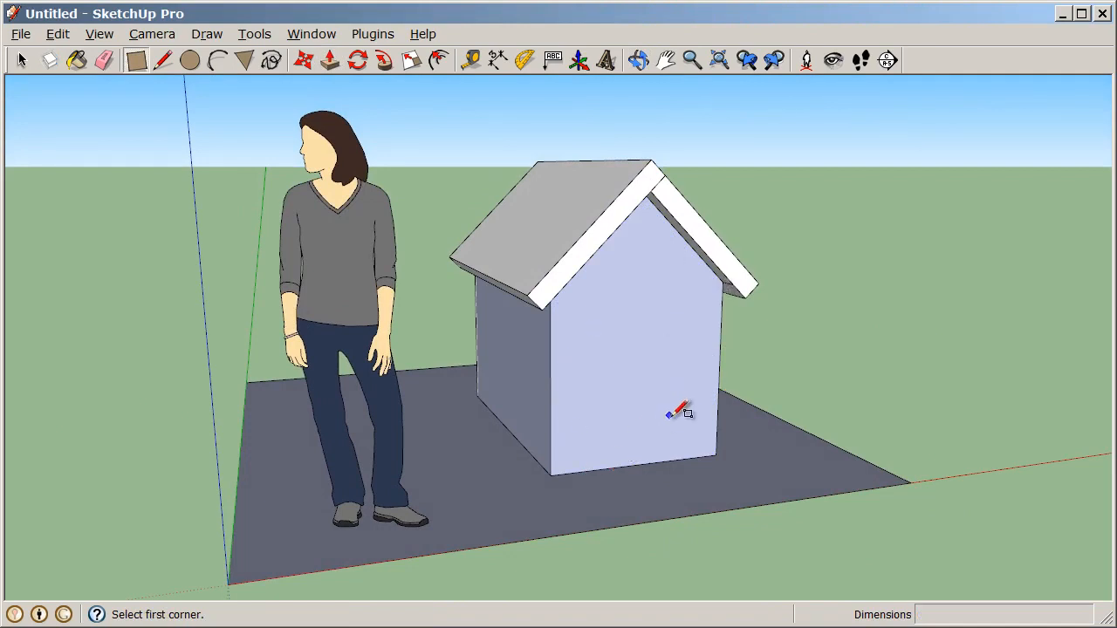
mouse_move(593, 466)
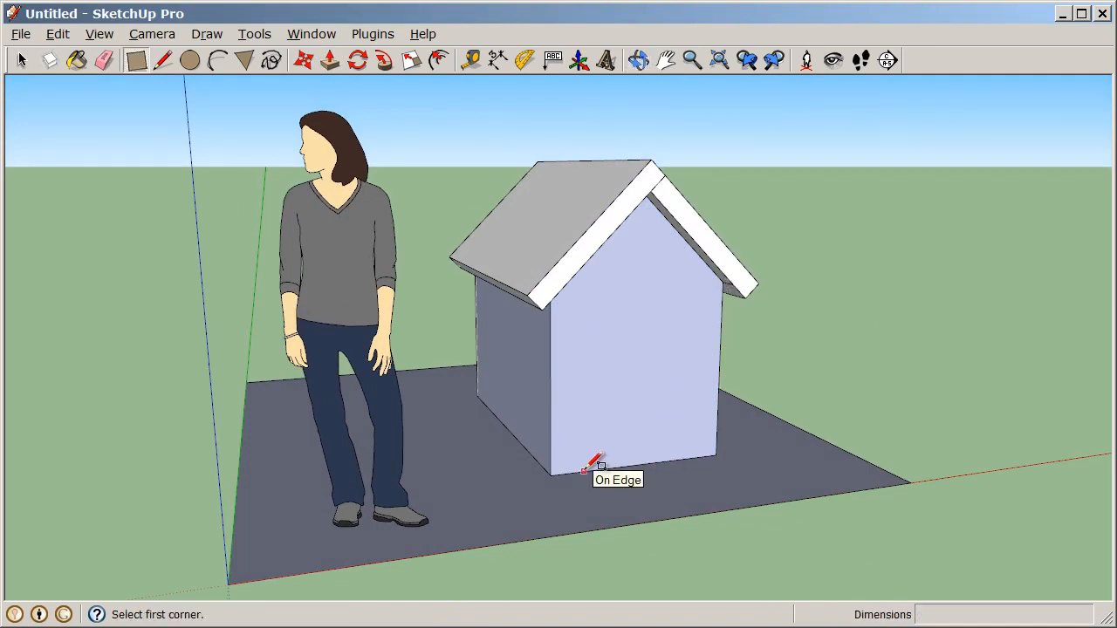
mouse_move(606, 466)
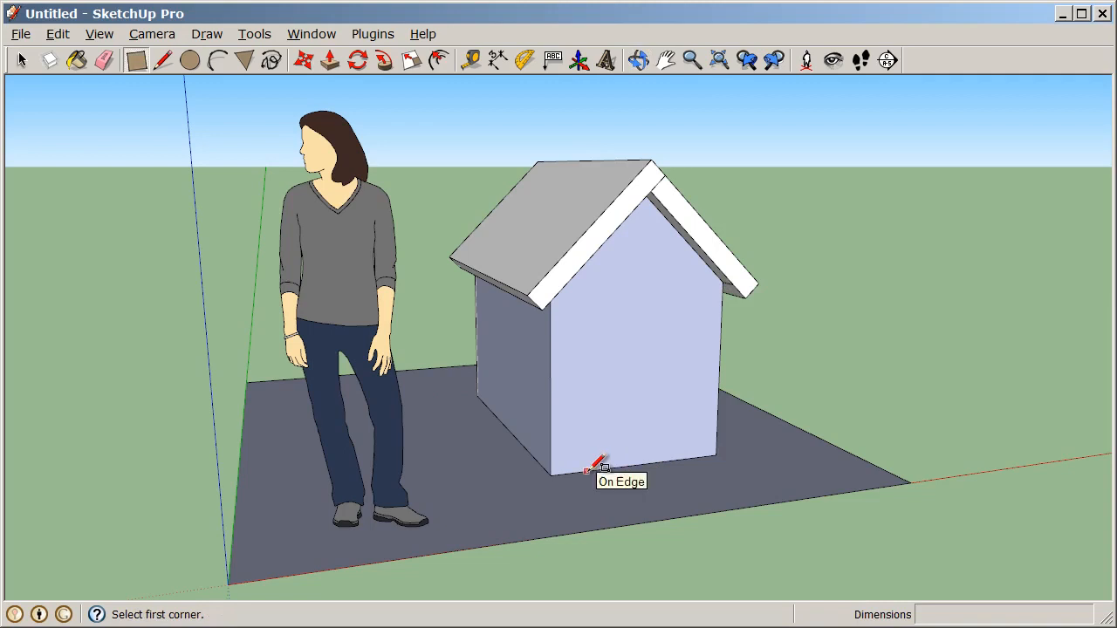
- Draw a tall door rectangle on the front gable wall from its bottom edge
click(600, 465)
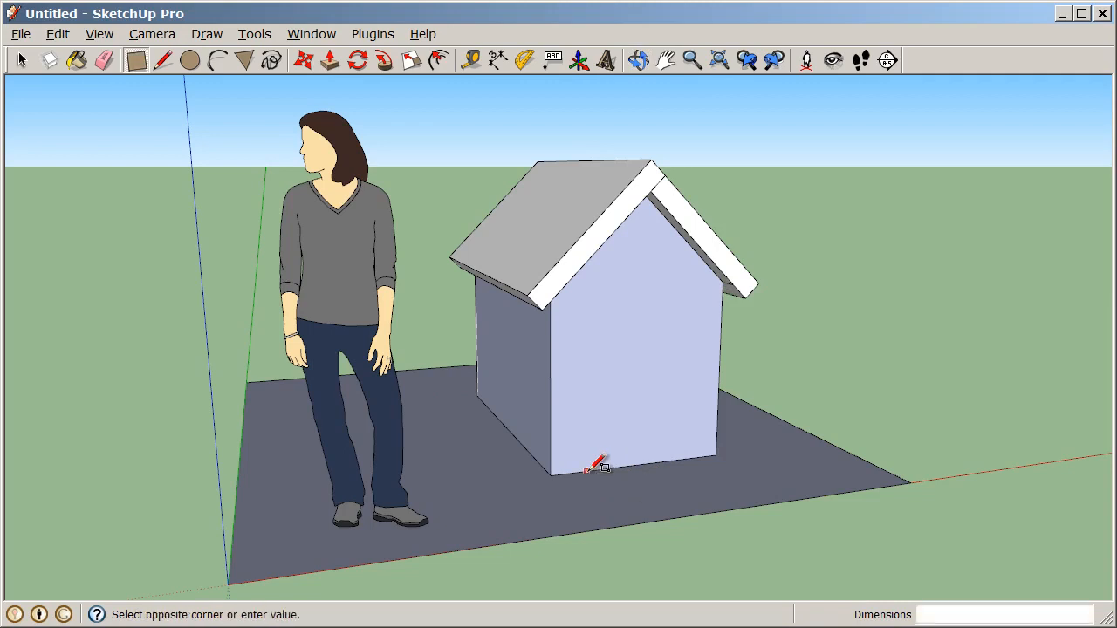
drag(587, 469, 658, 330)
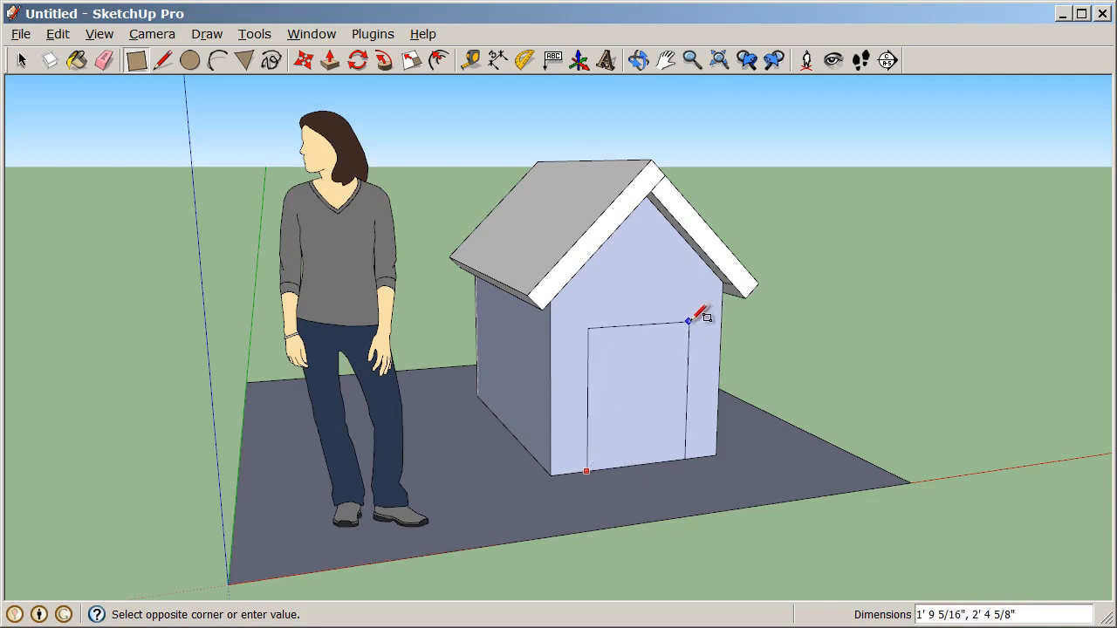
mouse_move(689, 321)
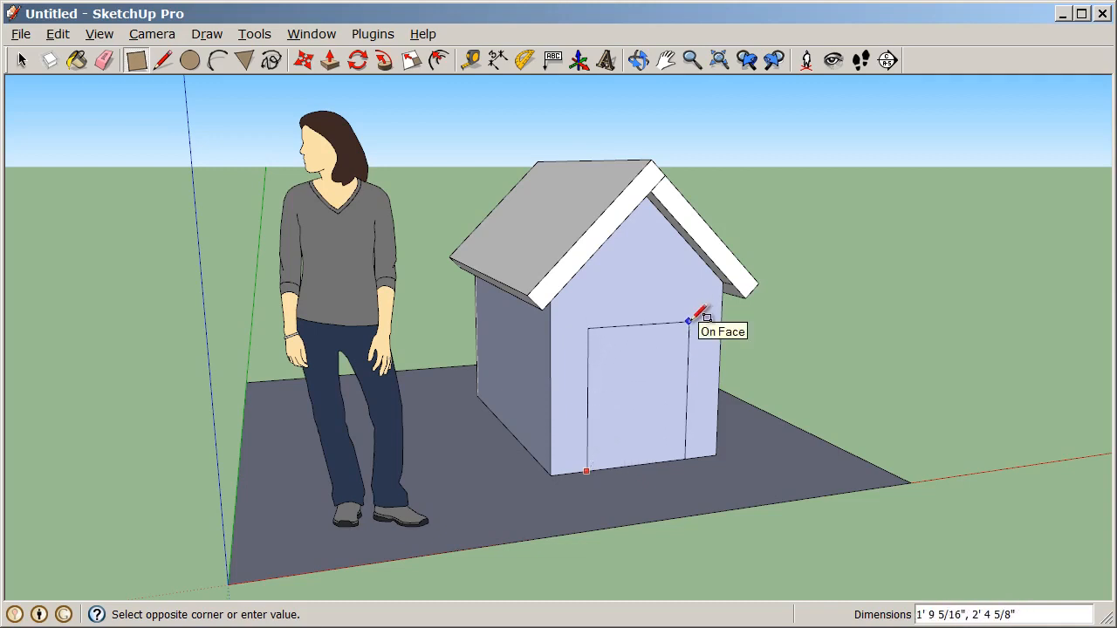
click(688, 321)
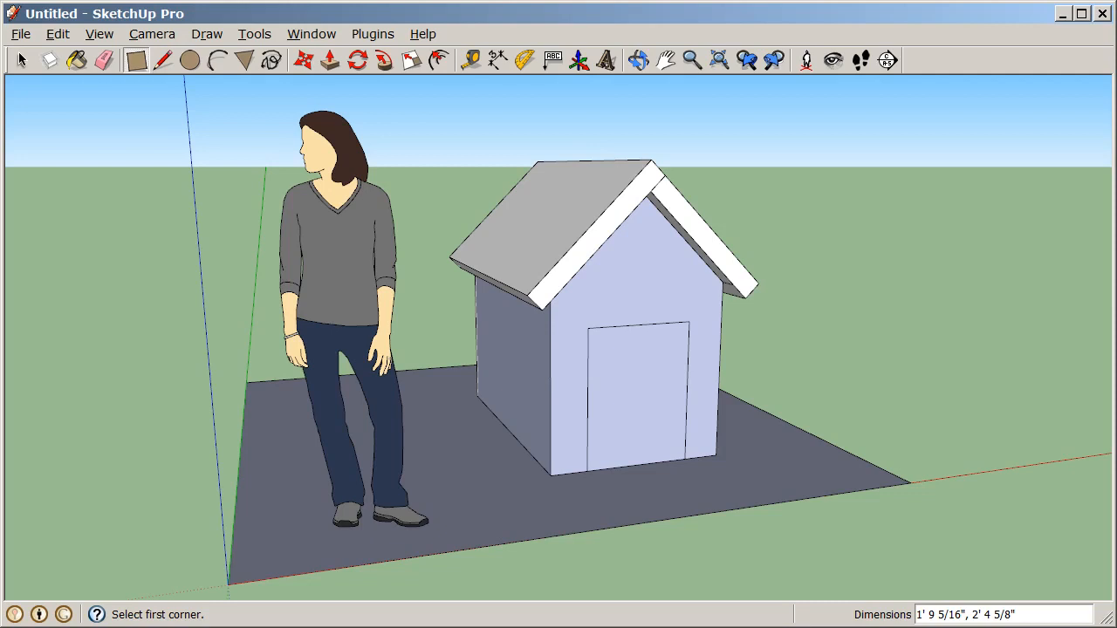
mouse_move(764, 390)
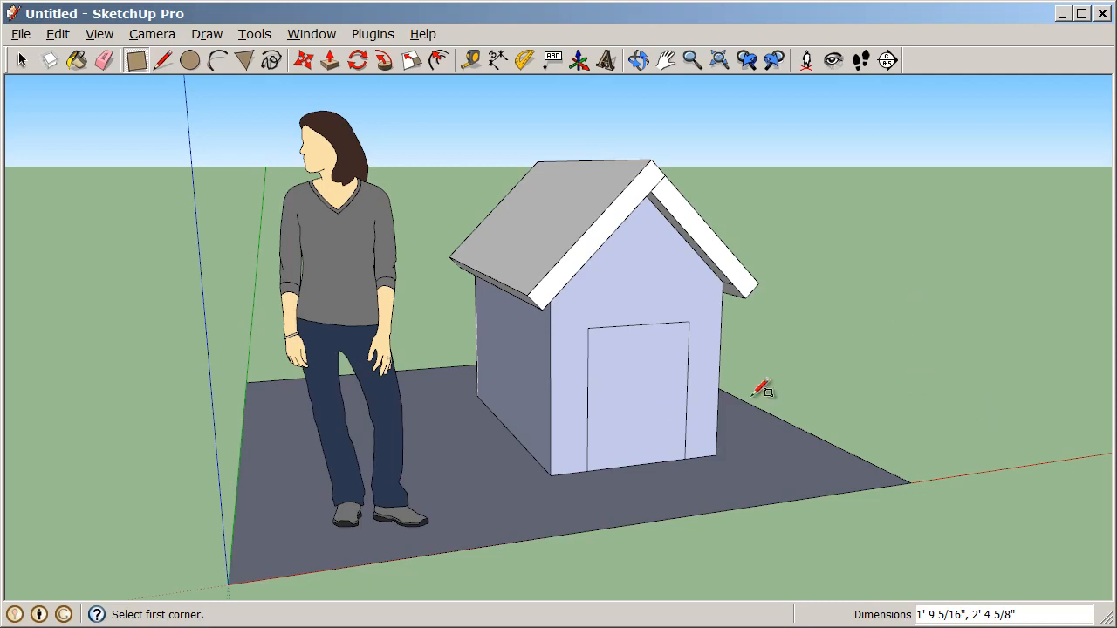
- Draw an arc between the door's two top corners with about an 8 inch bulge
click(218, 60)
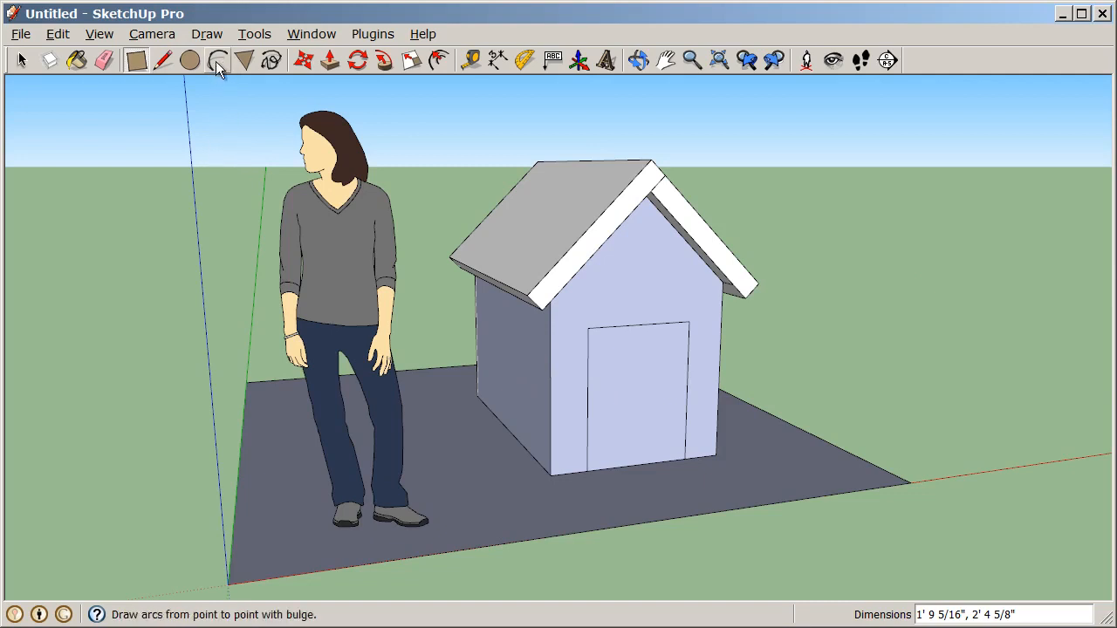
mouse_move(217, 60)
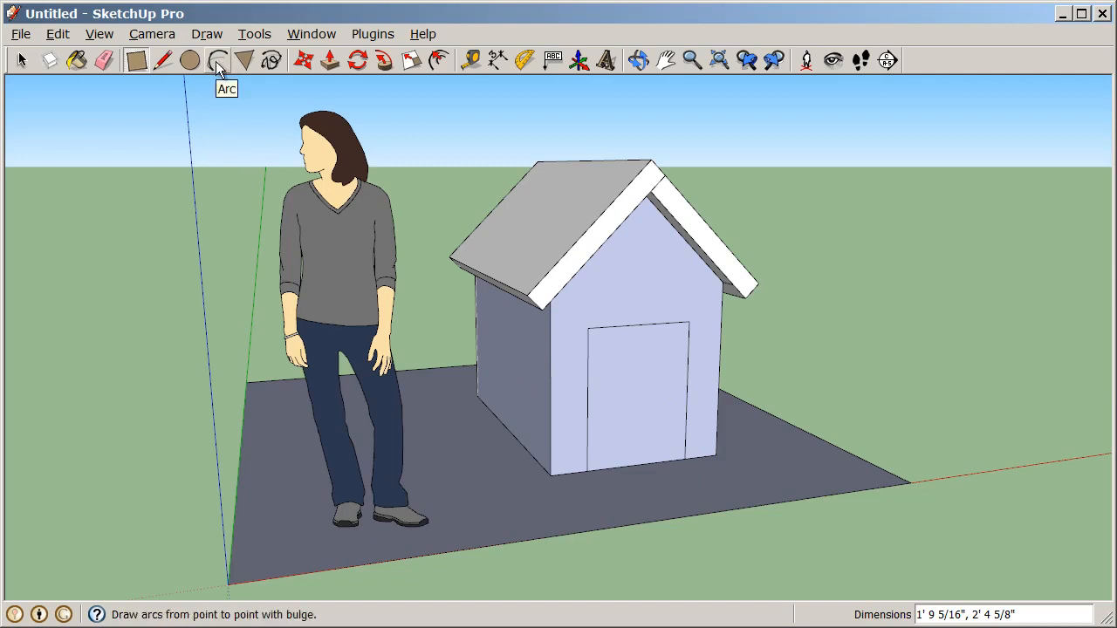
click(217, 60)
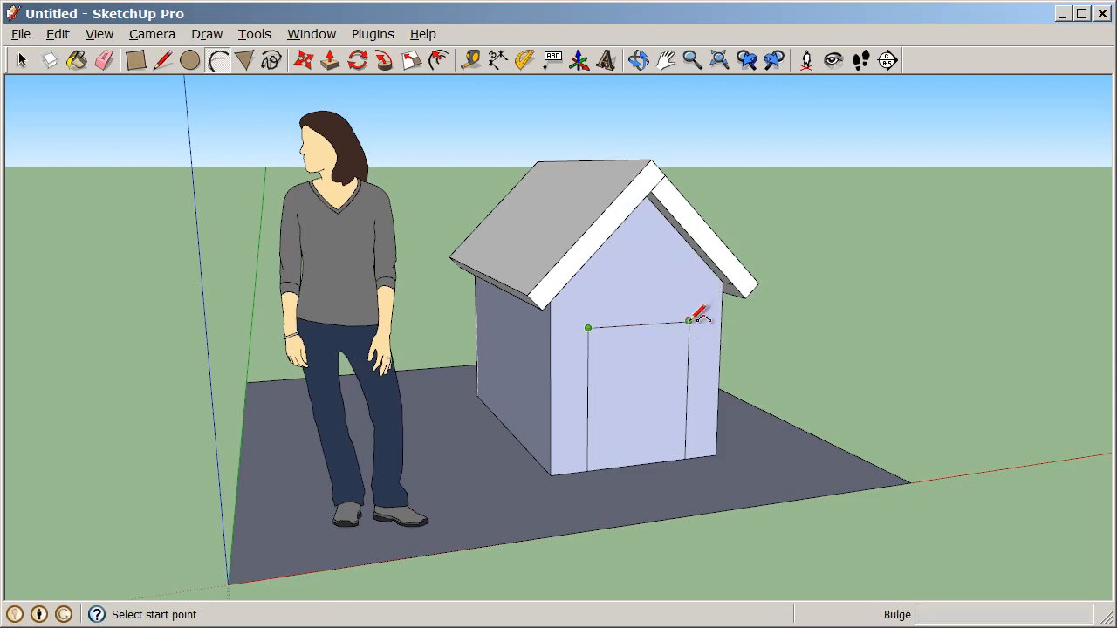
click(689, 322)
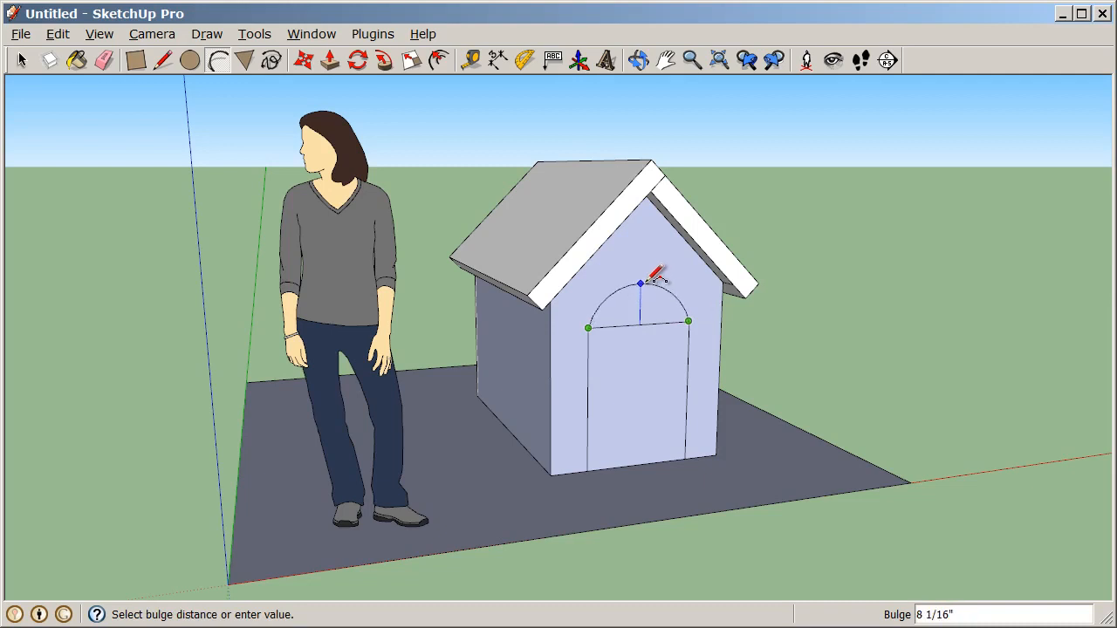
mouse_move(641, 268)
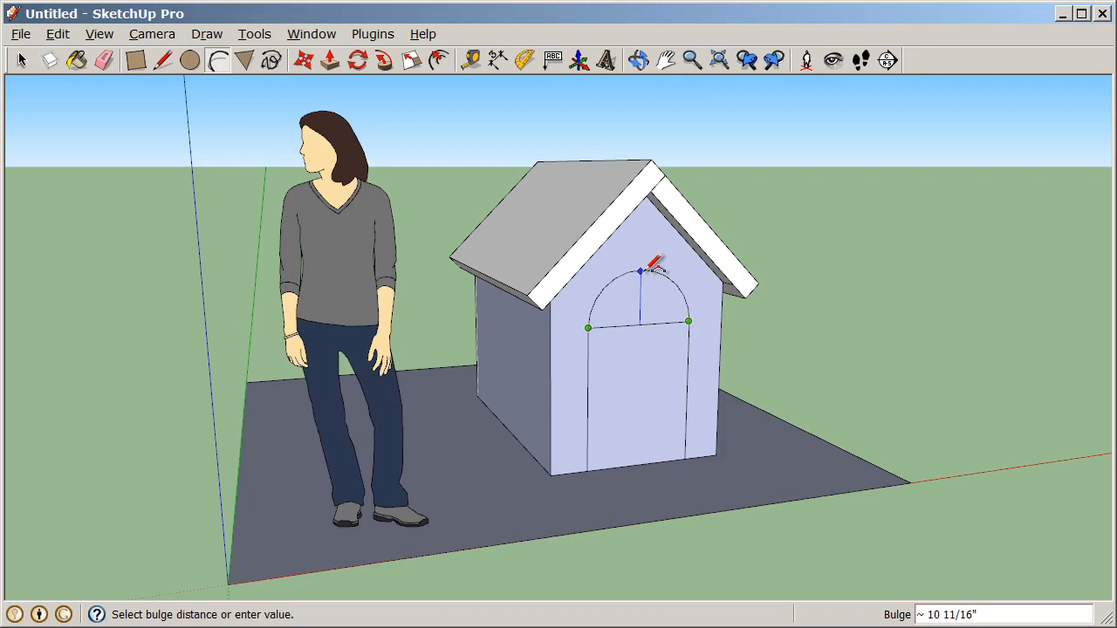
mouse_move(644, 270)
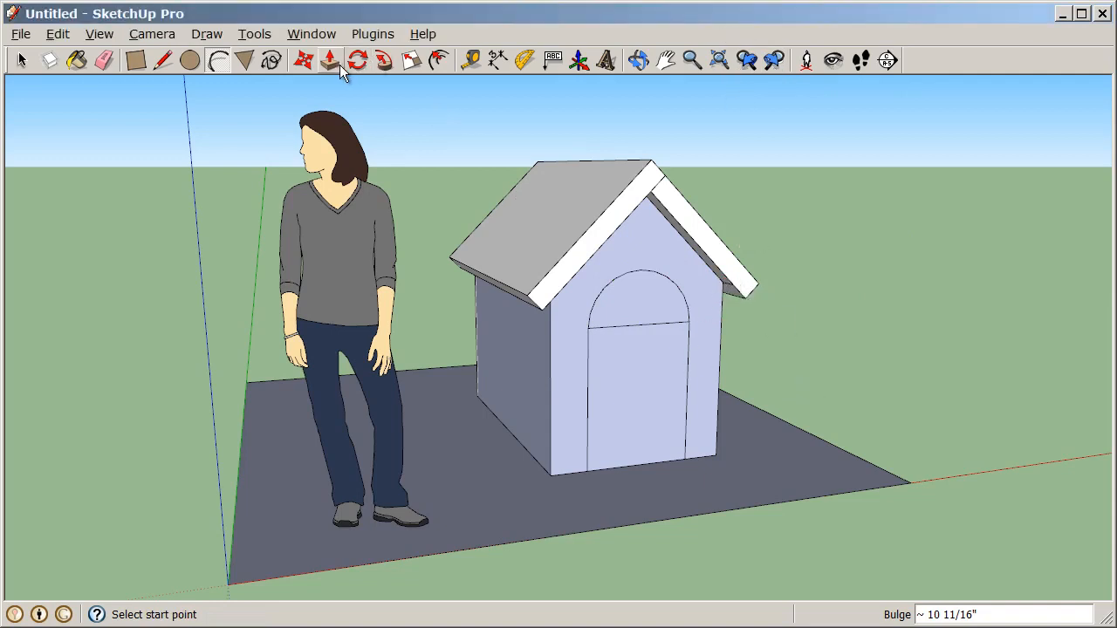
- Push the arched door face 4 inches into the front wall to form the opening
click(330, 59)
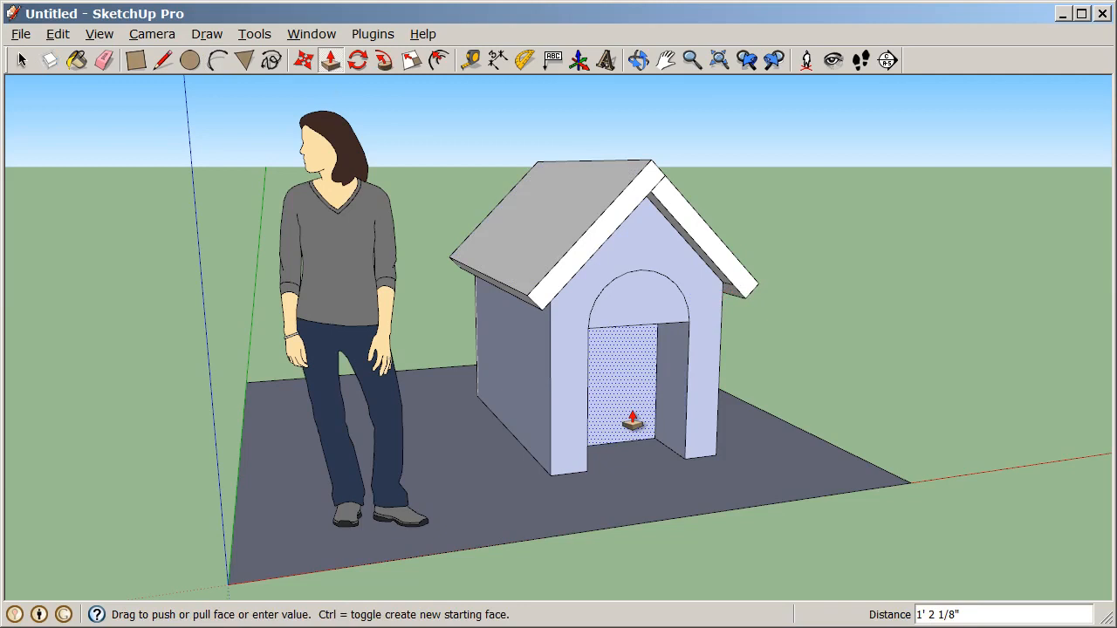
text(4)
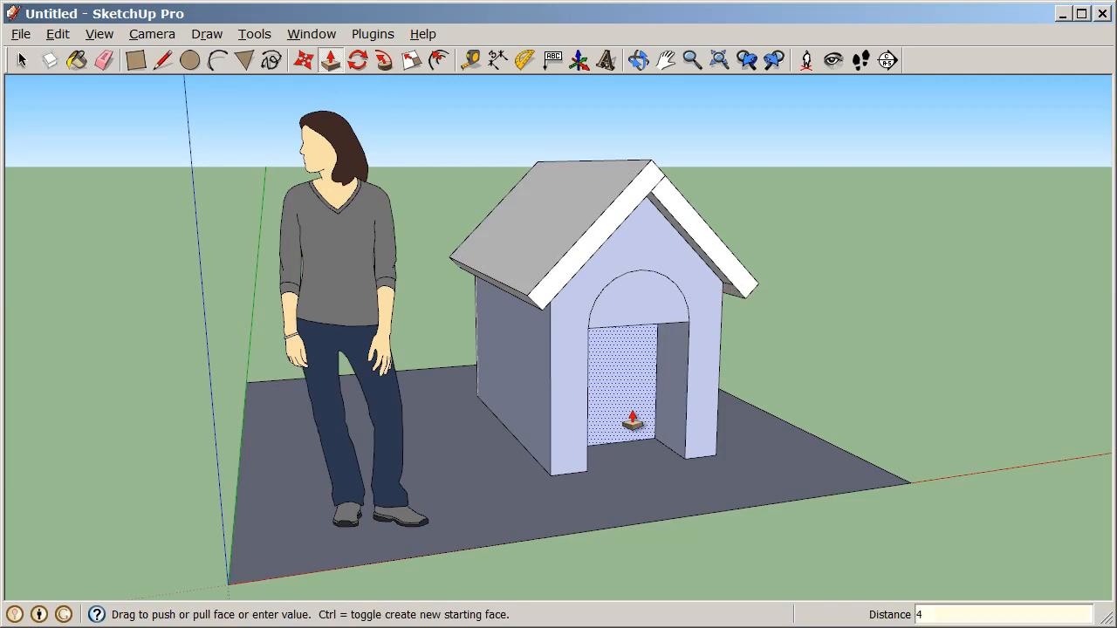